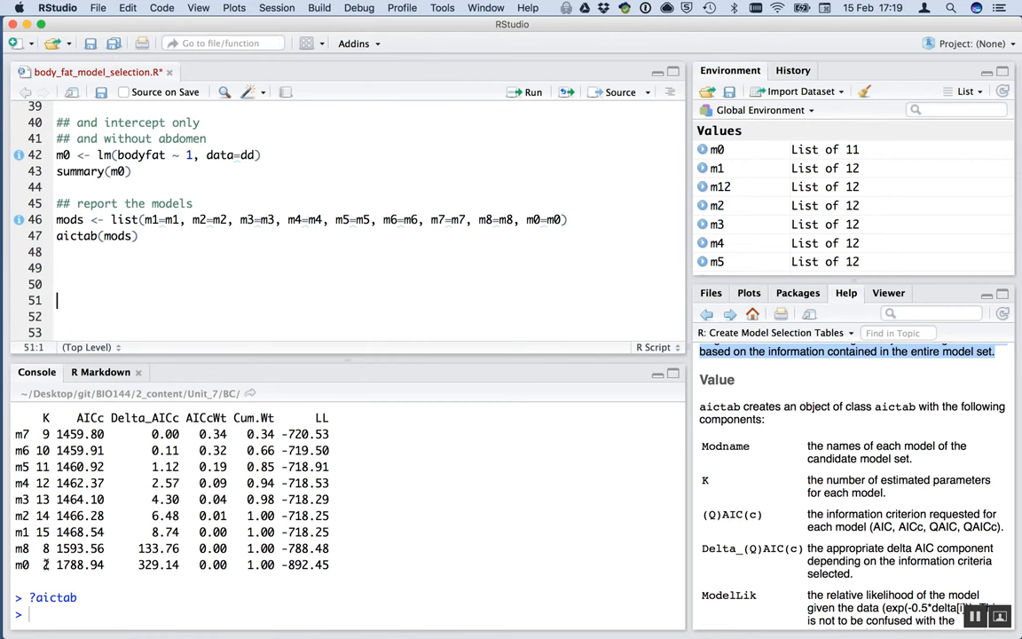
Add library(MASS) below the other library calls at the top of the script
{"action": "left_click", "coordinate": [57, 284]}
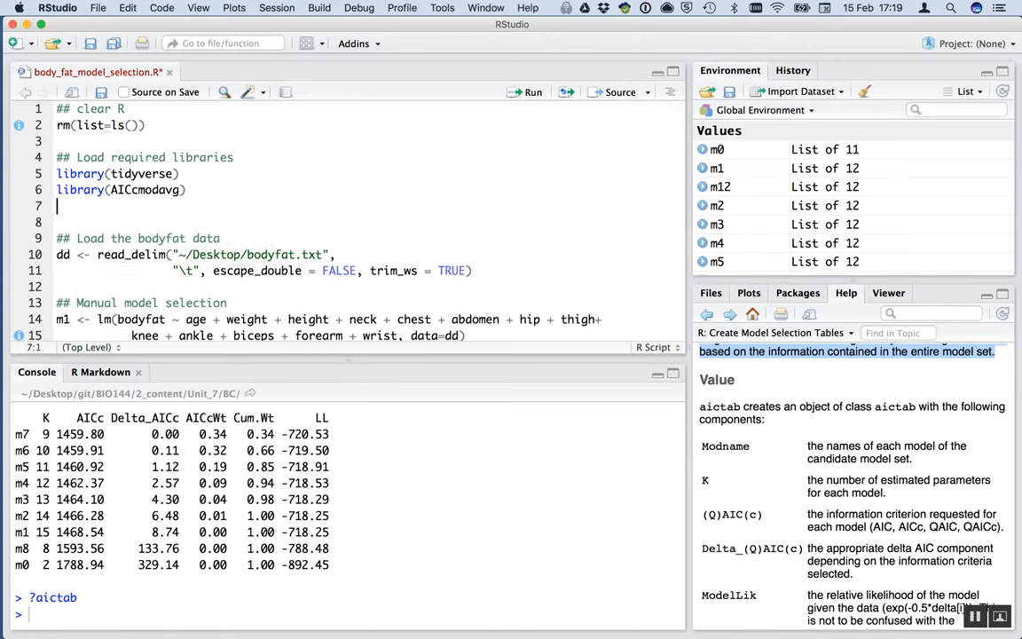
{"action": "type", "text": "library(MASS"}
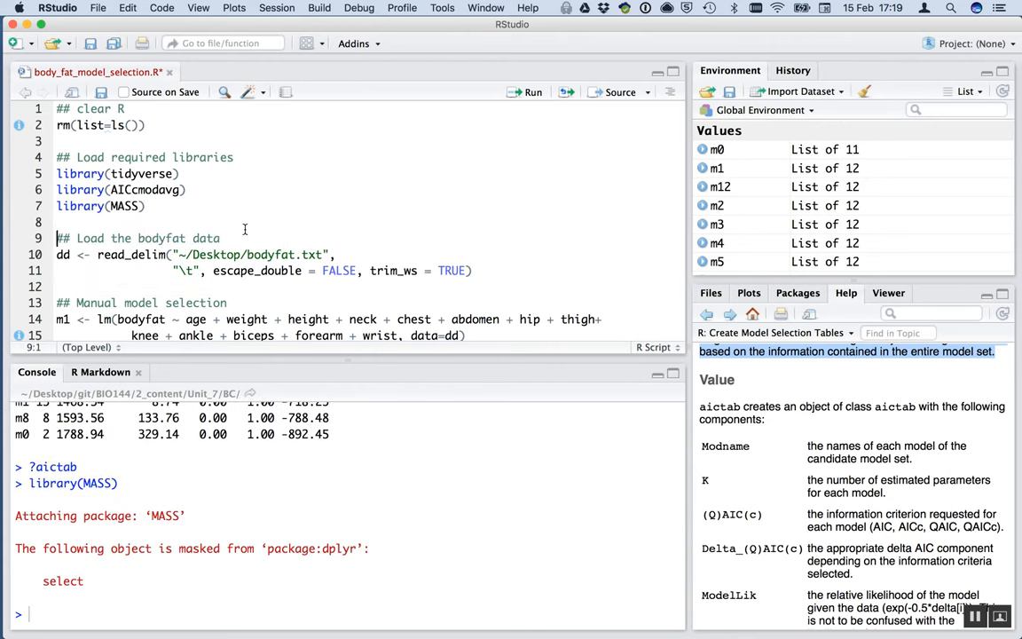
Add a '## automated model selection' comment heading at the end of the script
{"action": "scroll", "scroll_direction": "down", "scroll_amount": 3}
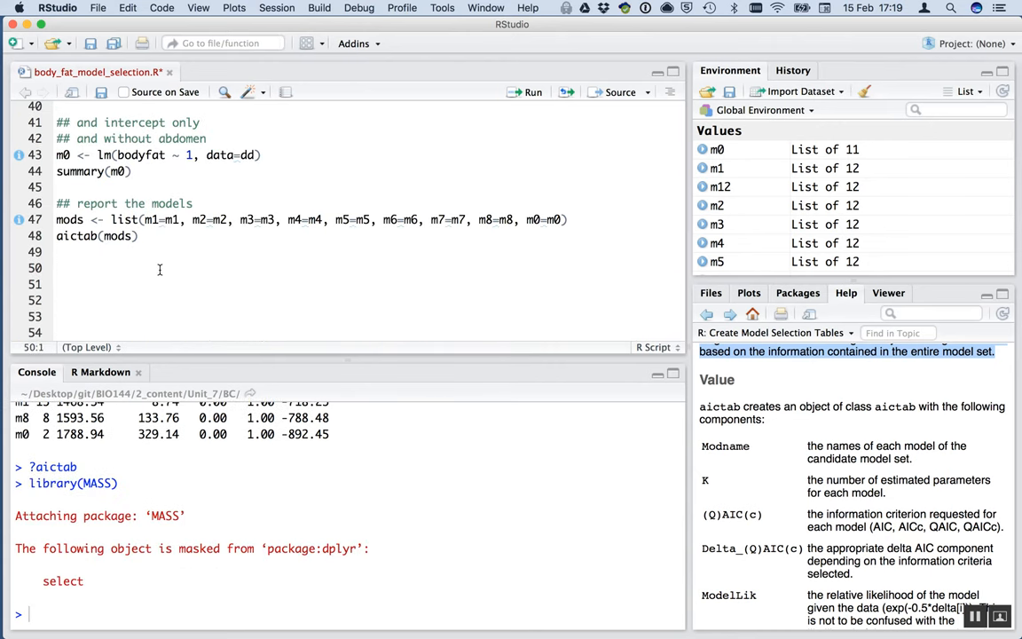
{"action": "type", "text": "## au"}
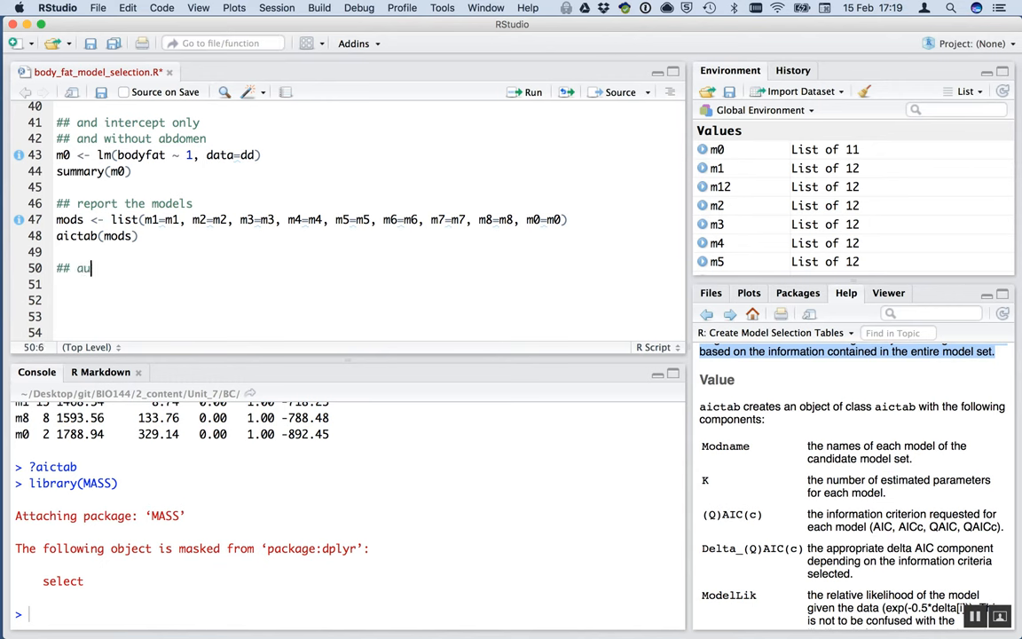
{"action": "type", "text": "tomated"}
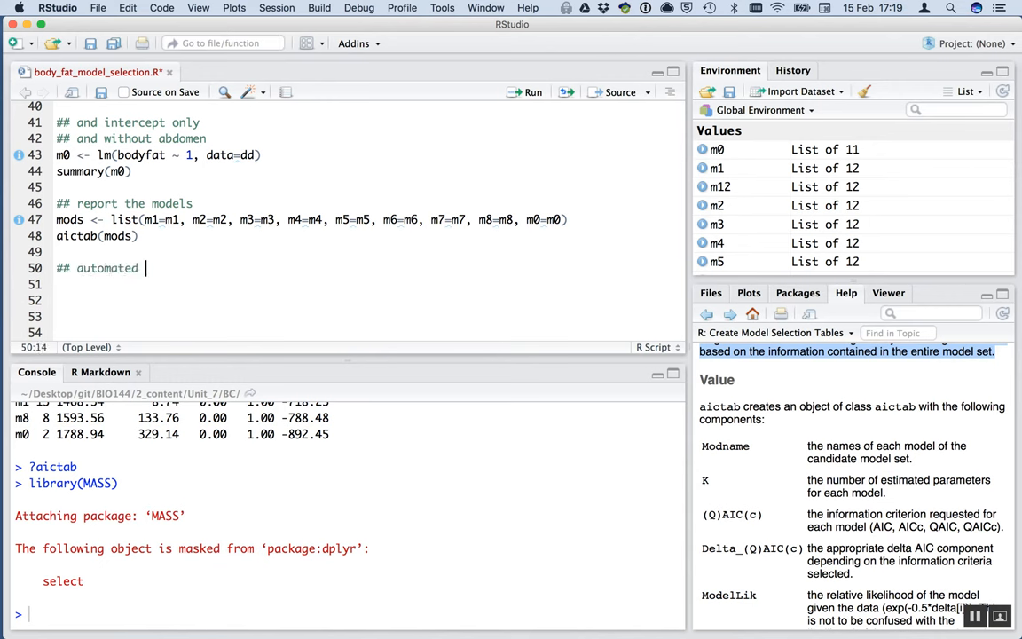
{"action": "type", "text": "model selection 1"}
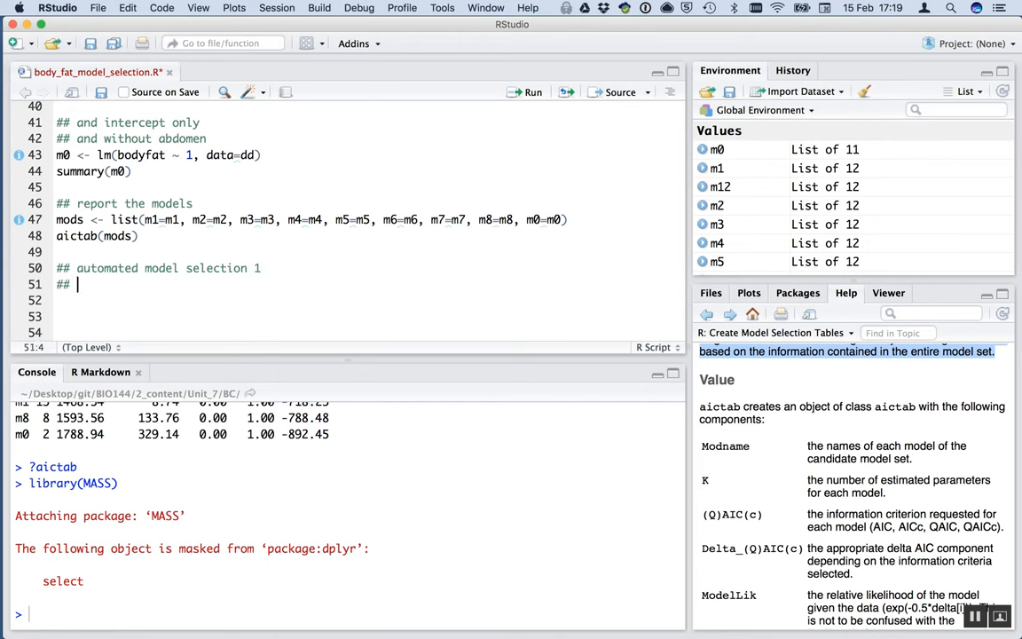
{"action": "key", "text": "Backspace"}
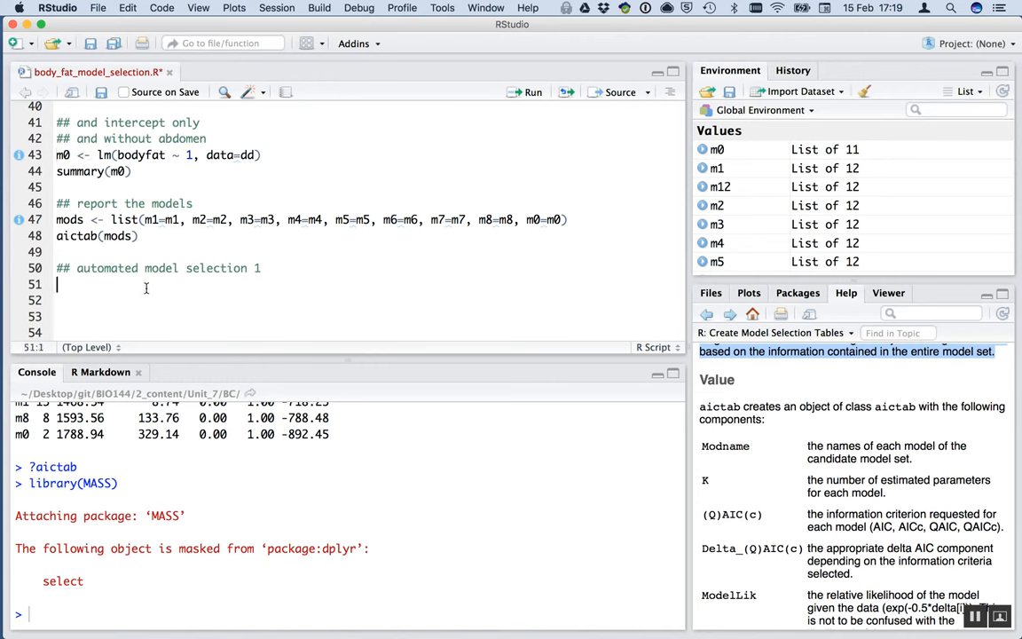
Begin the call s1 <- stepAIC(m1, for the first selection
{"action": "type", "text": "s1 <-"}
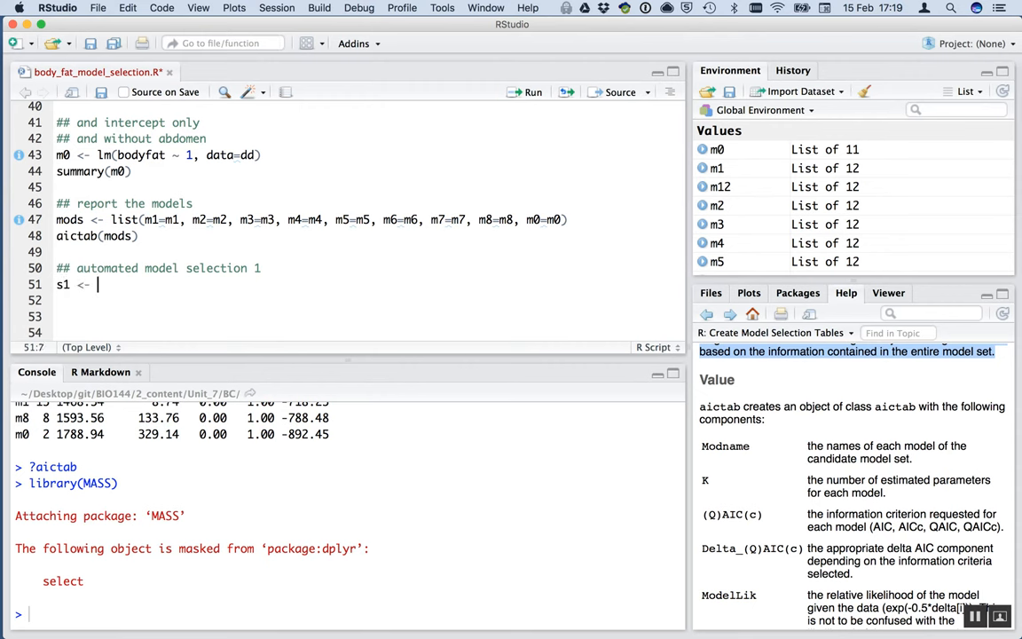
{"action": "type", "text": "stepA"}
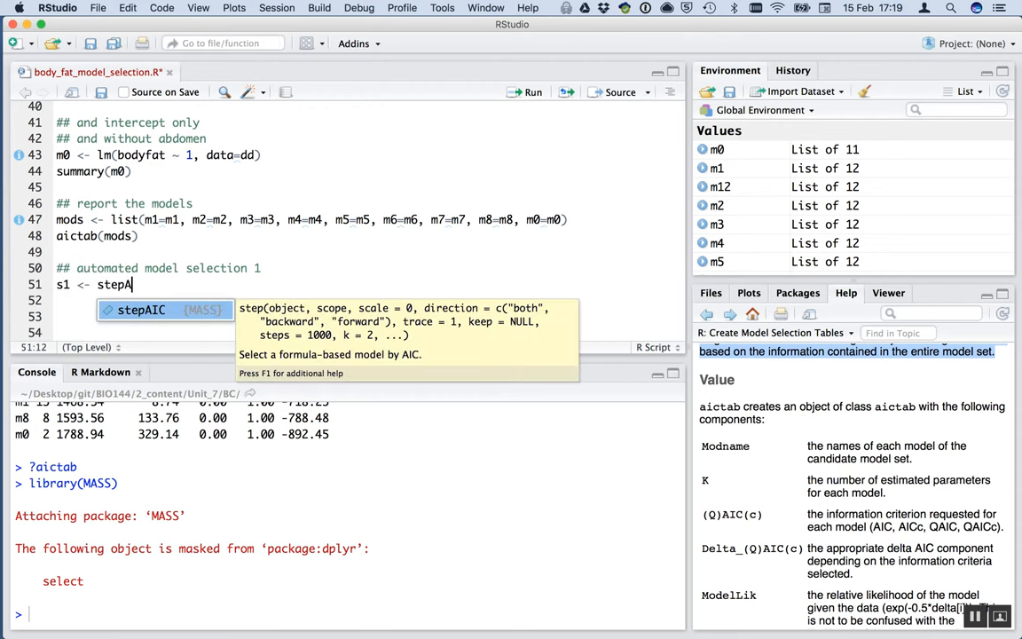
{"action": "type", "text": "IC"}
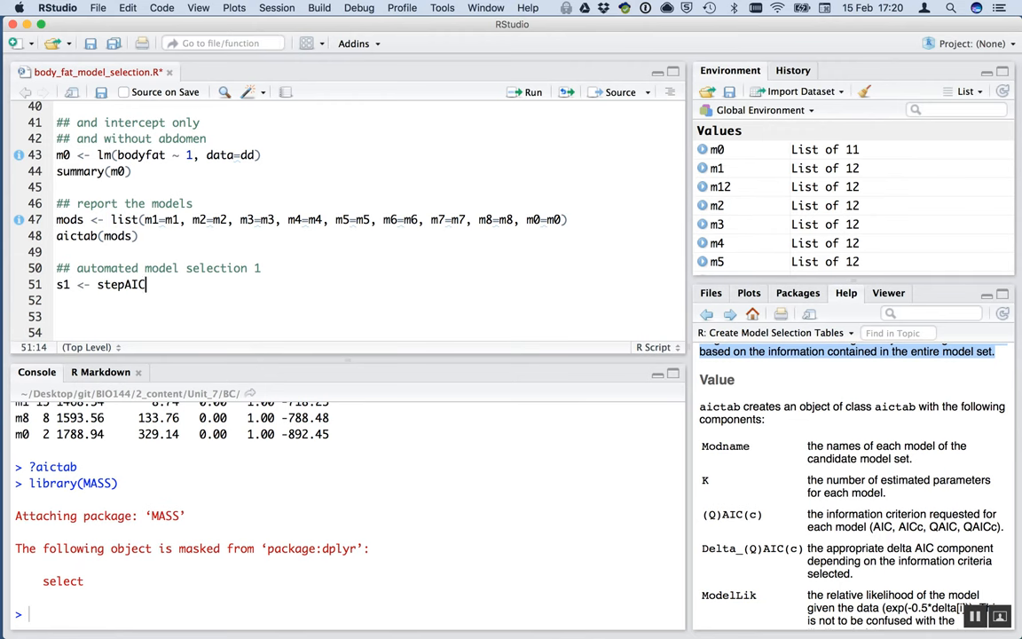
{"action": "type", "text": "("}
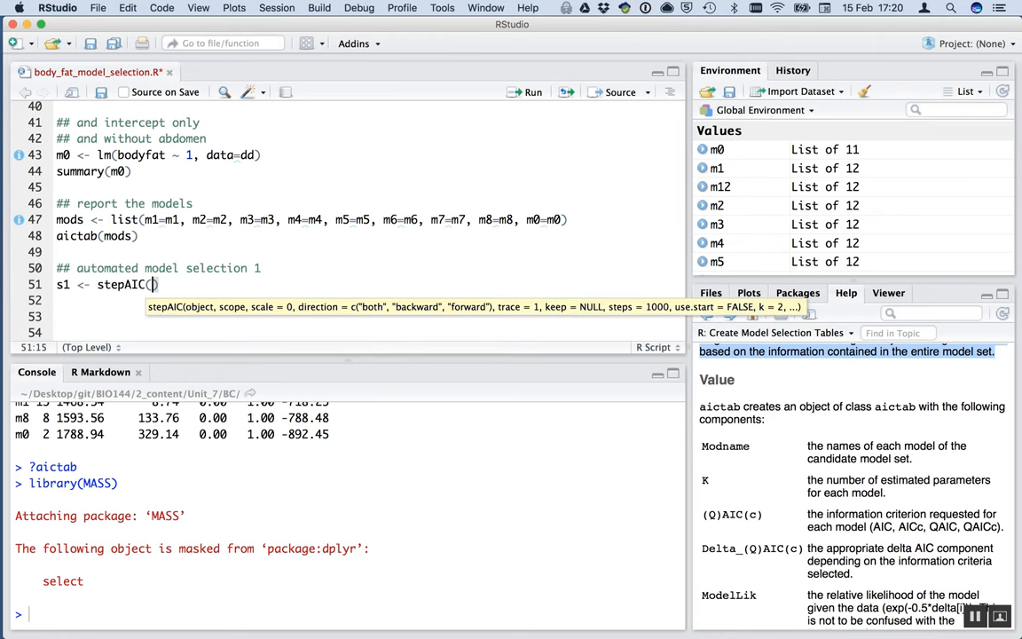
{"action": "type", "text": "m1,"}
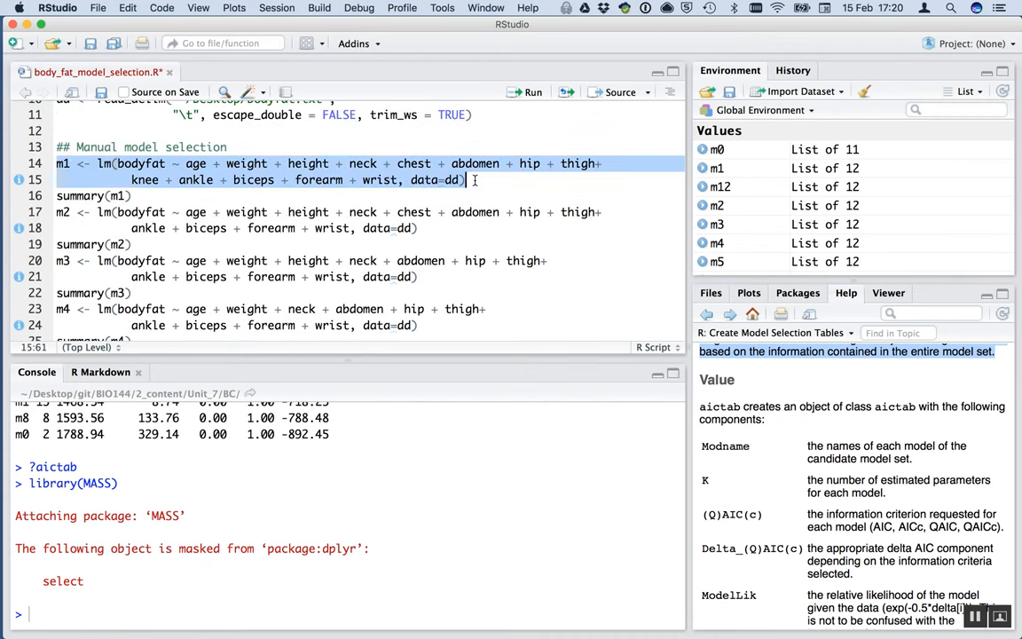
Complete s1 as stepAIC(m1, direction="backward", AICc=TRUE) and run it
{"action": "scroll", "scroll_direction": "down", "scroll_amount": 3}
{"action": "type", "text": "s1 <- stepAIC(m1, "}
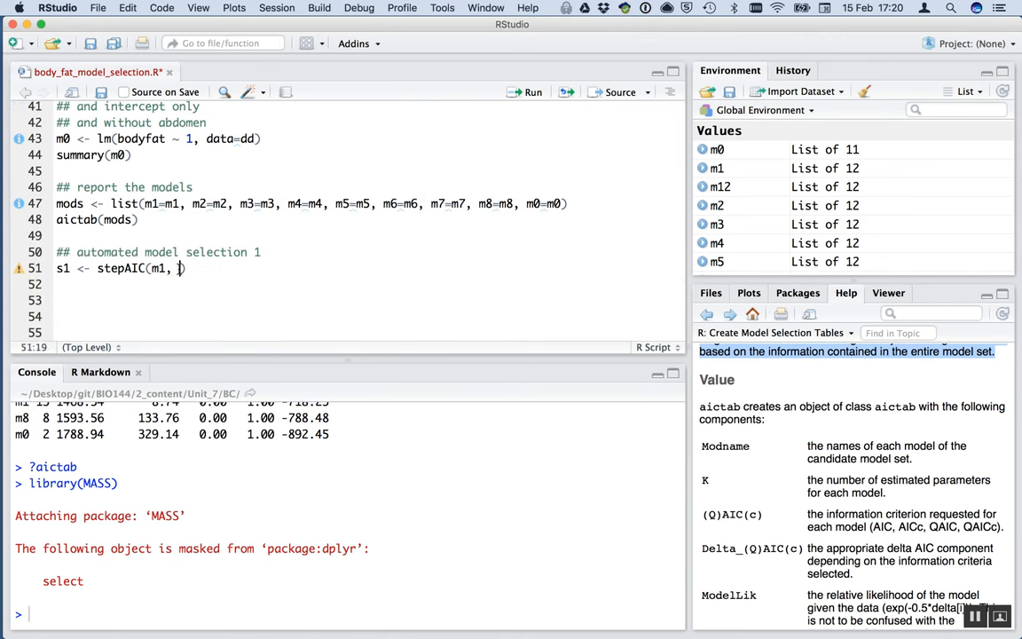
{"action": "type", "text": "diret"}
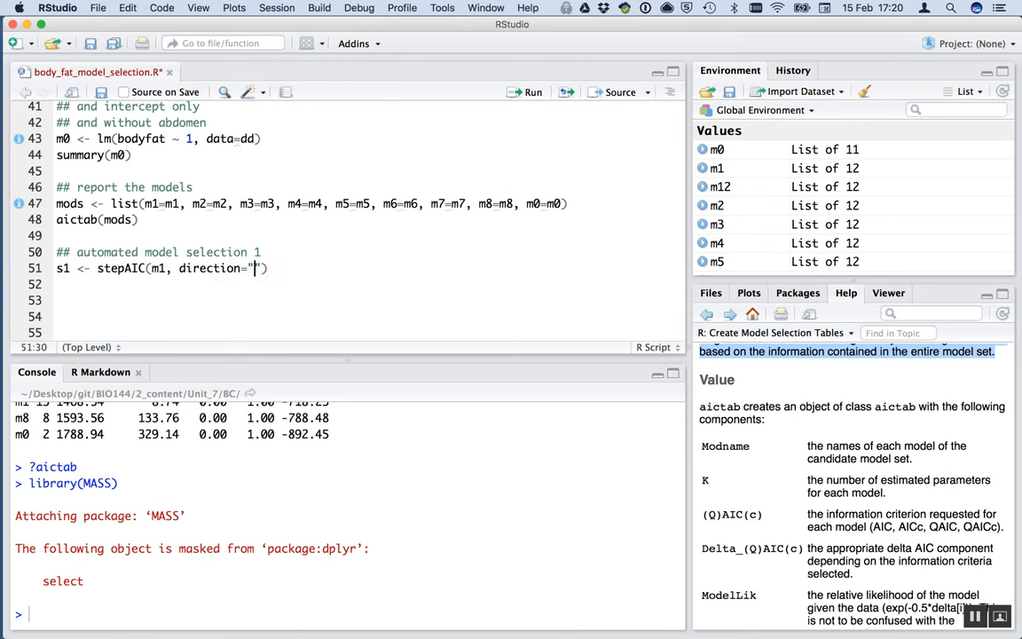
{"action": "type", "text": "backwards"}
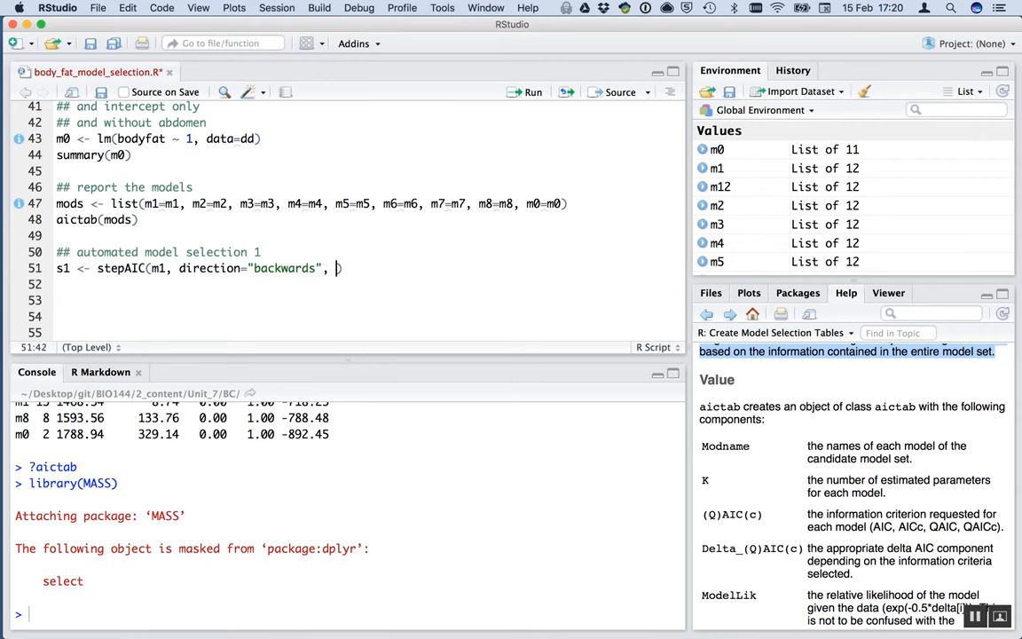
{"action": "type", "text": "AICc=TR"}
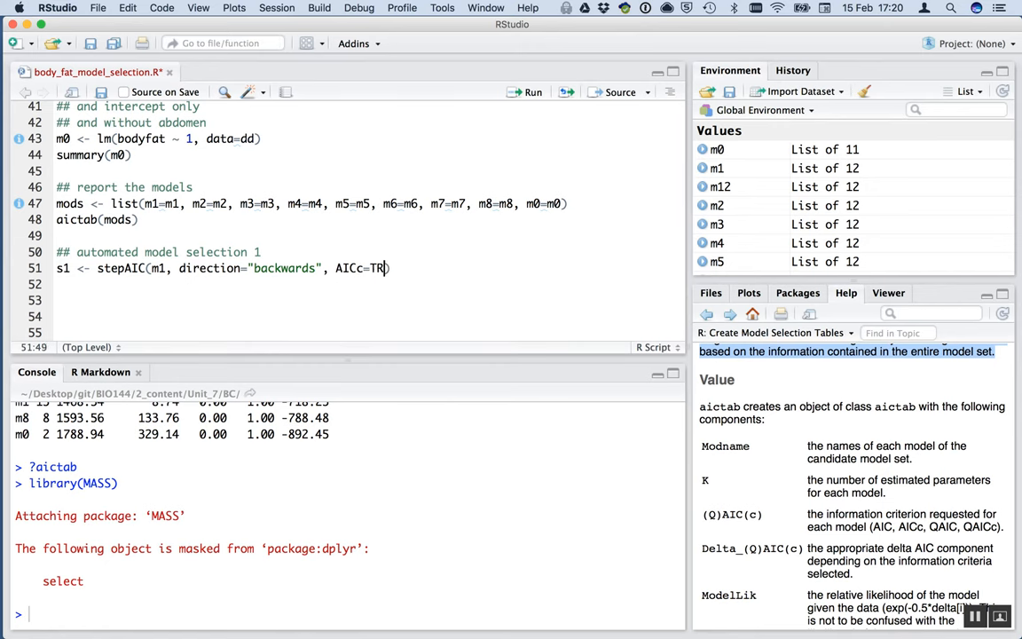
{"action": "type", "text": "UE)"}
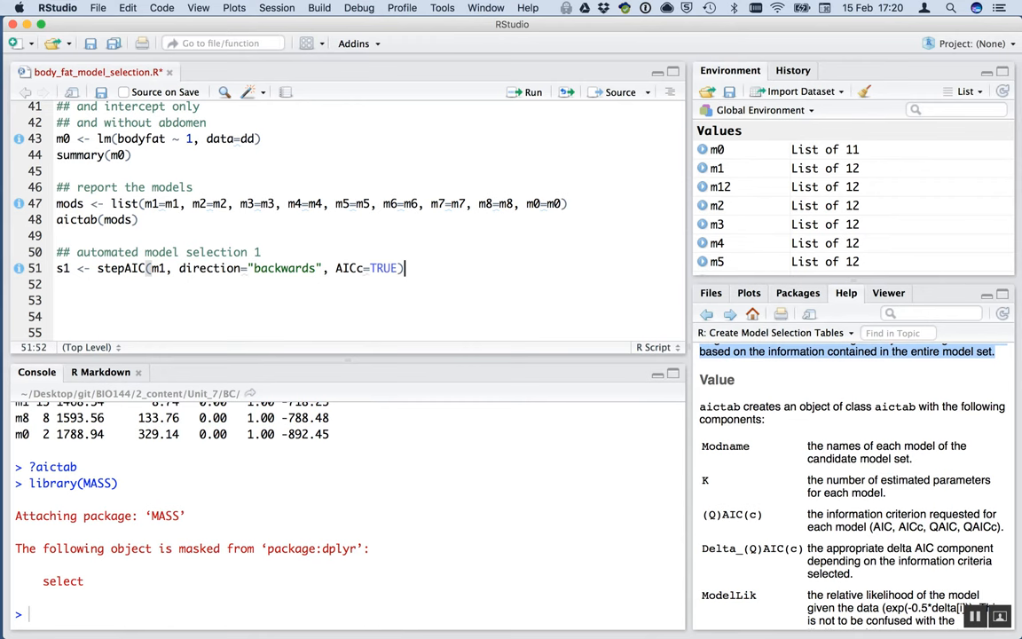
{"action": "key", "text": "enter"}
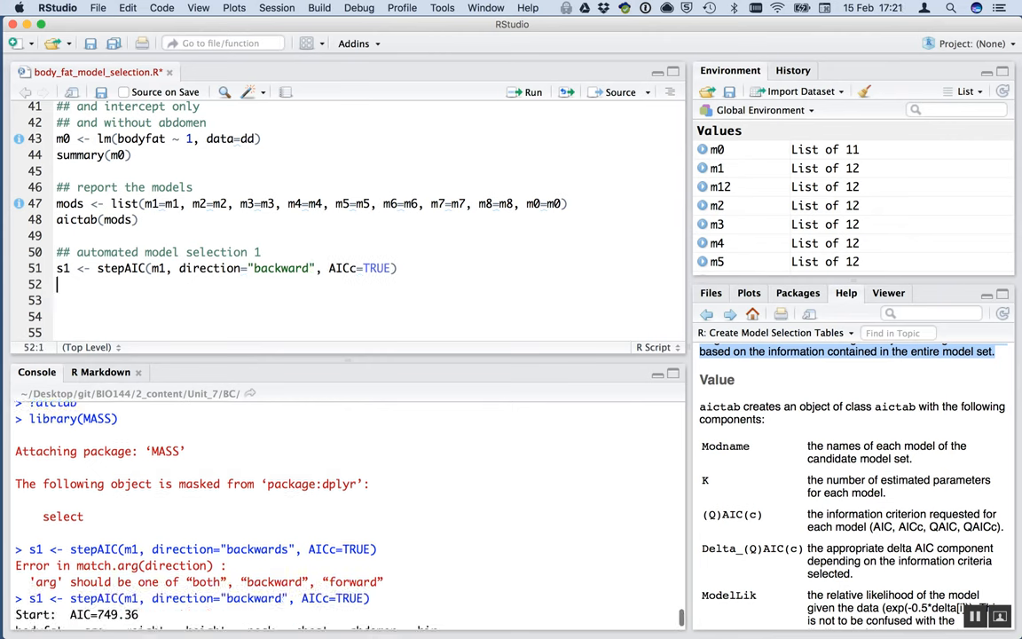
Run stepAIC(m1, direction="backward", AICc=TRUE) to see the backward steps in the console
{"action": "scroll", "scroll_direction": "down", "scroll_amount": 3}
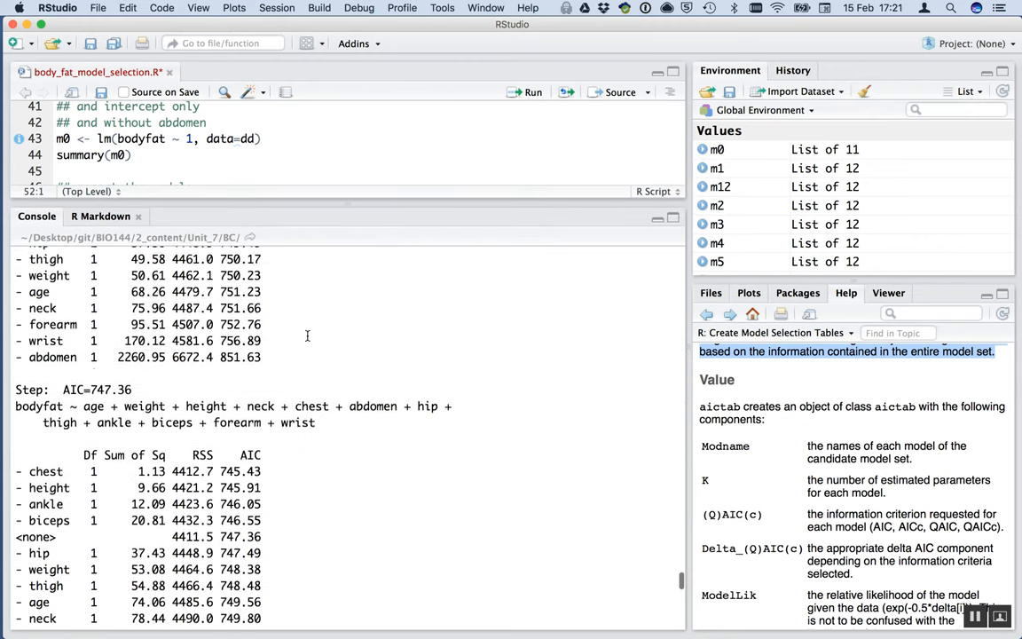
{"action": "type", "text": "stepAIC(m1, direction=\"backward\", AICc=TRUE)"}
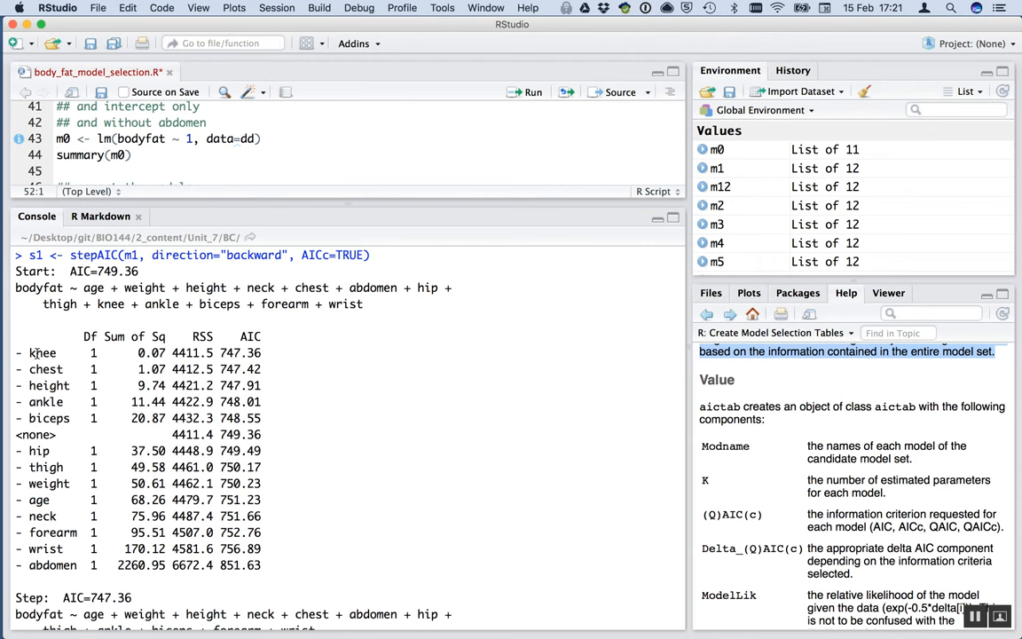
{"action": "mouse_move", "coordinate": [71, 362]}
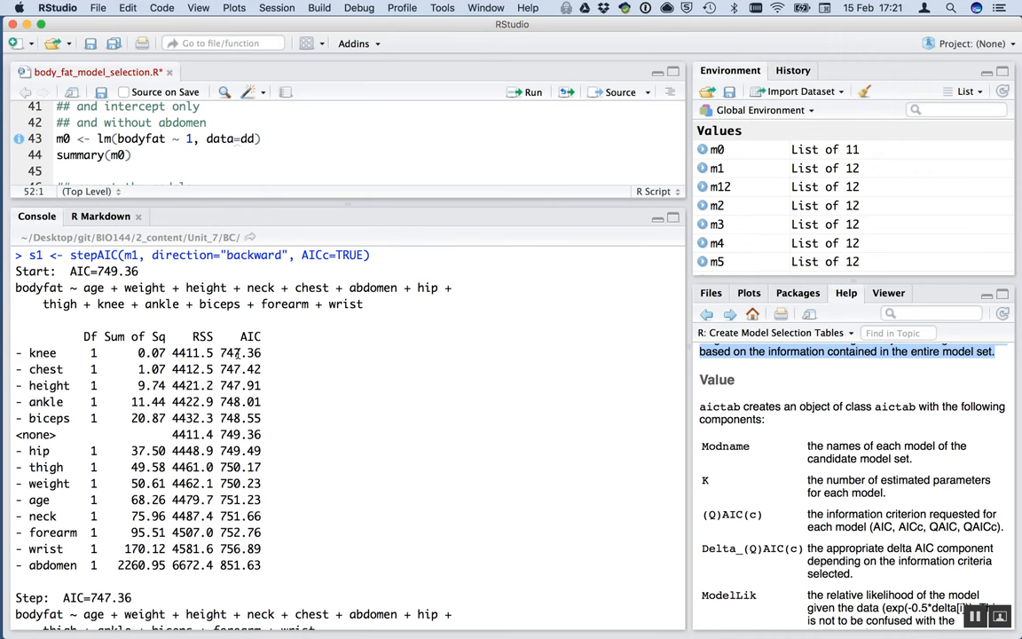
{"action": "mouse_move", "coordinate": [240, 527]}
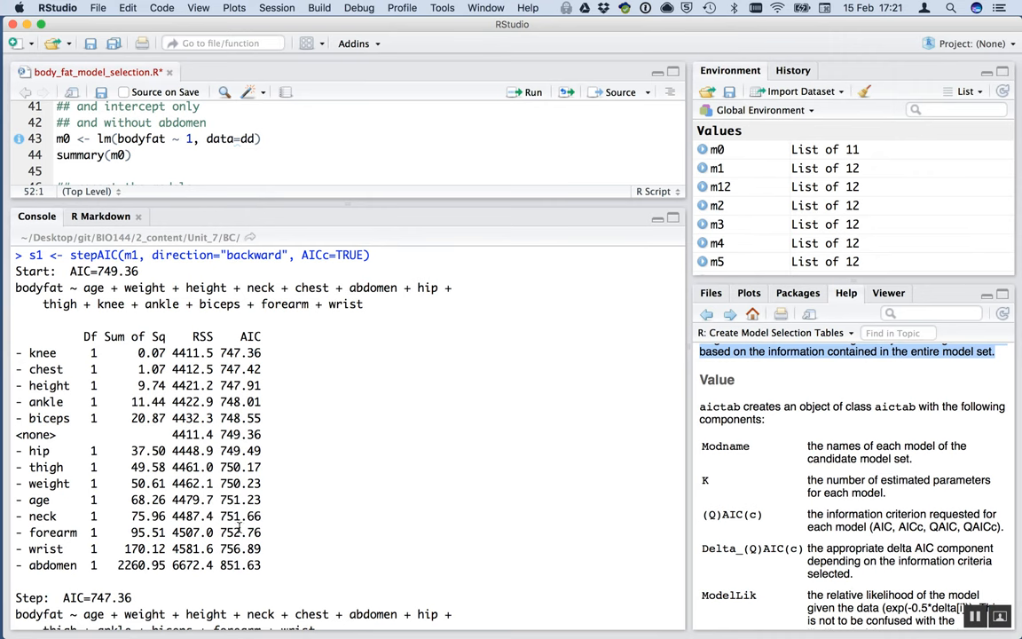
{"action": "mouse_move", "coordinate": [234, 386]}
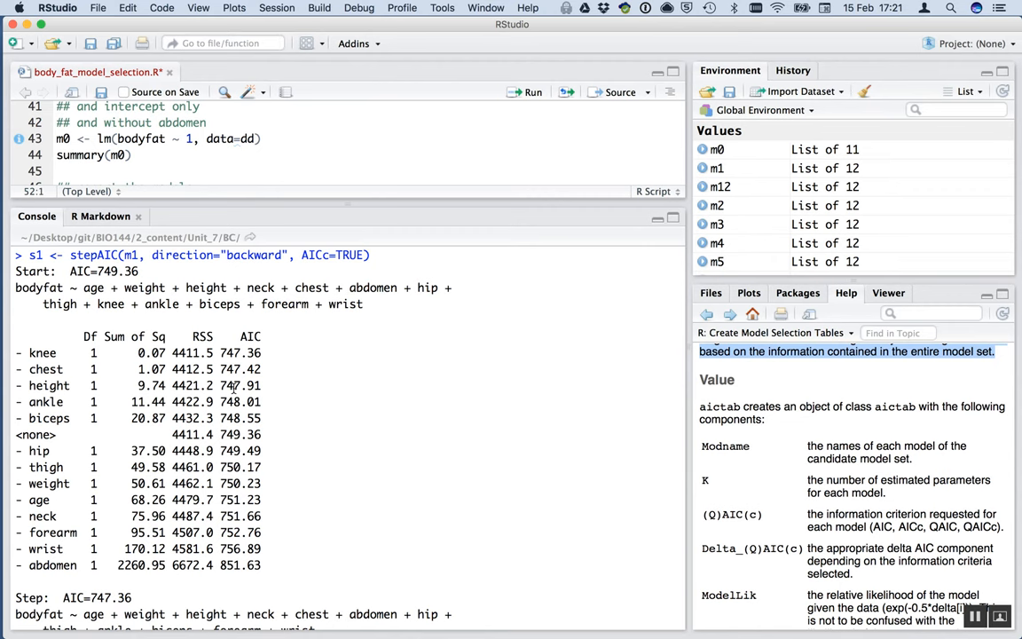
{"action": "mouse_move", "coordinate": [257, 440]}
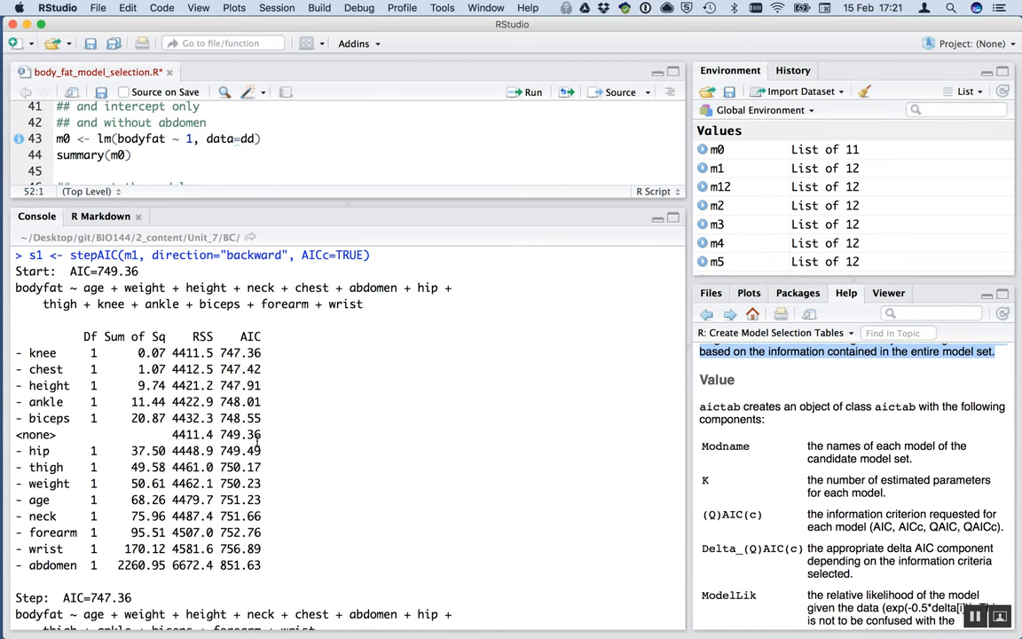
{"action": "mouse_move", "coordinate": [316, 452]}
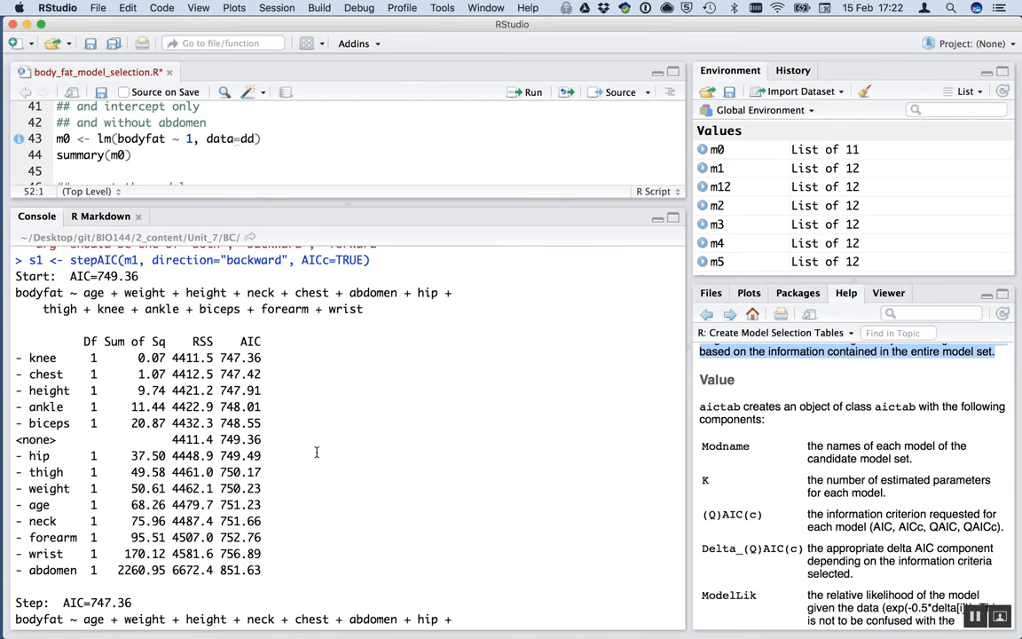
{"action": "scroll", "scroll_direction": "down", "scroll_amount": 3}
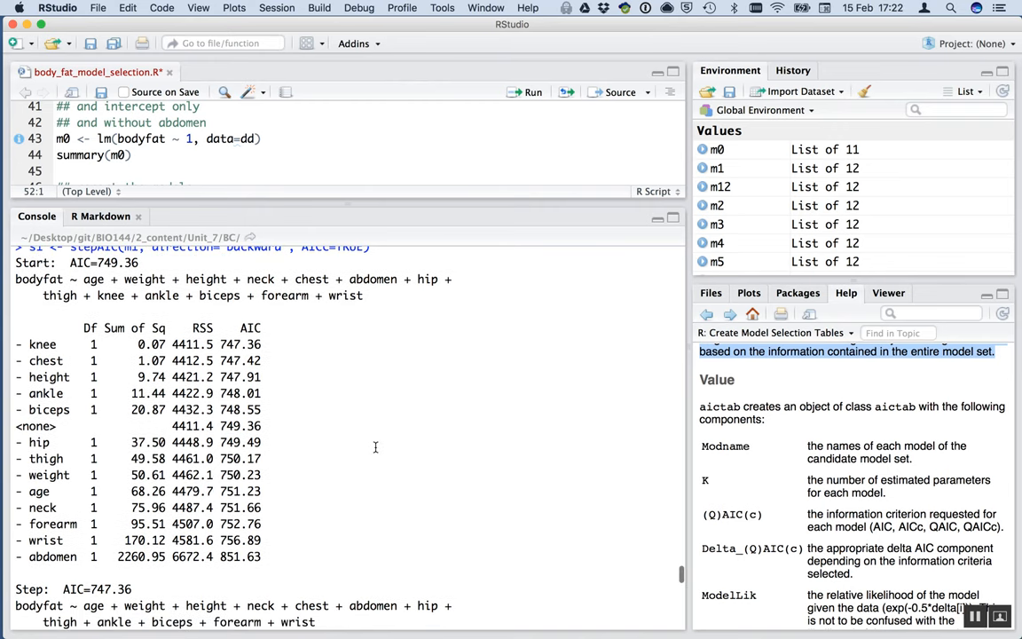
{"action": "scroll", "scroll_direction": "down", "scroll_amount": 3}
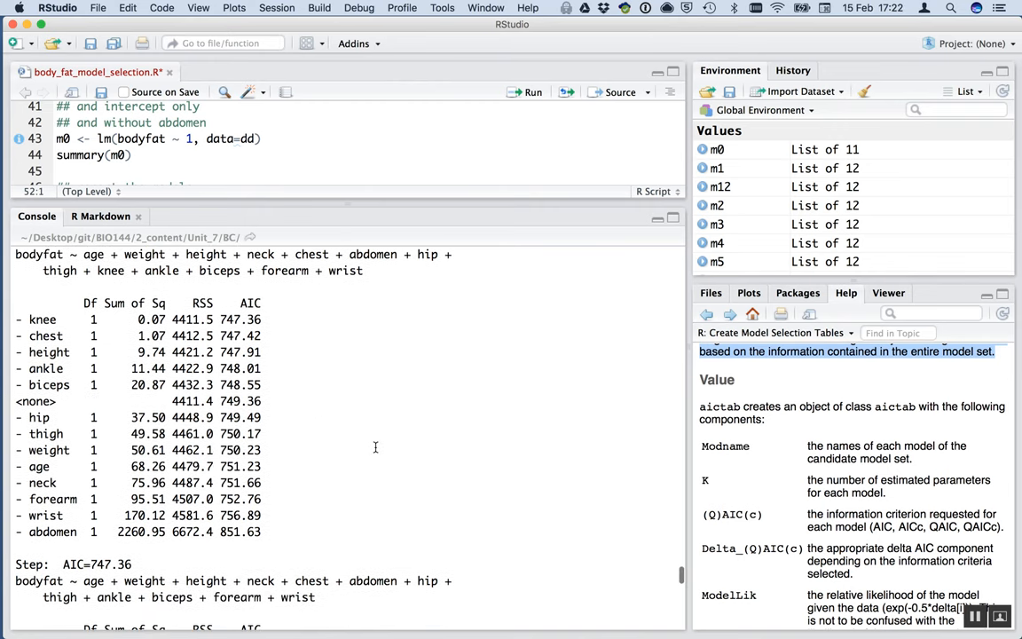
{"action": "scroll", "scroll_direction": "down", "scroll_amount": 3}
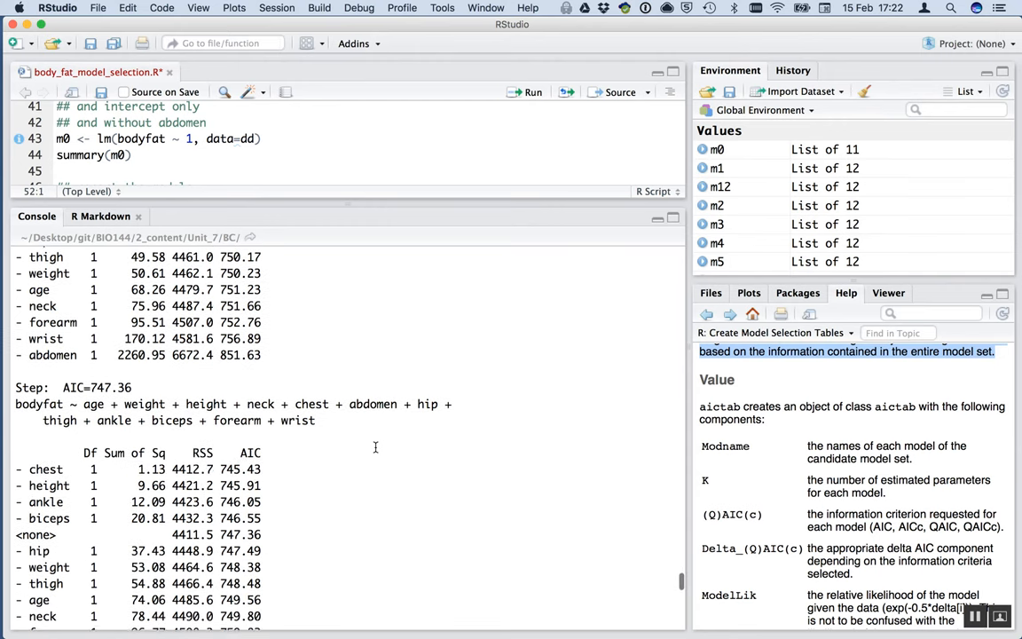
{"action": "scroll", "scroll_direction": "down", "scroll_amount": 3}
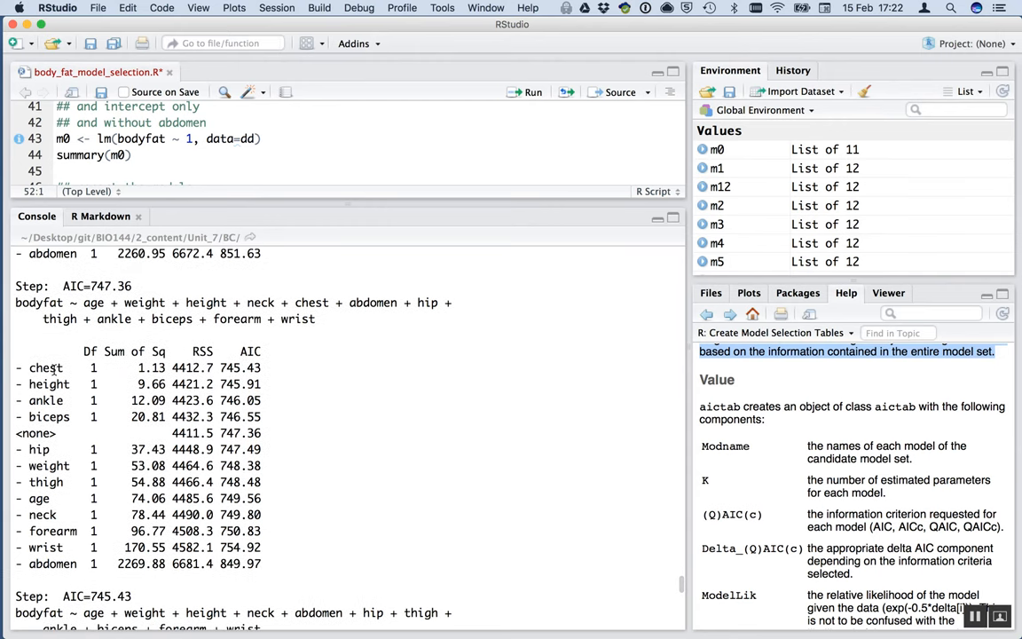
{"action": "left_click_drag", "start_coordinate": [45, 368], "coordinate": [71, 432]}
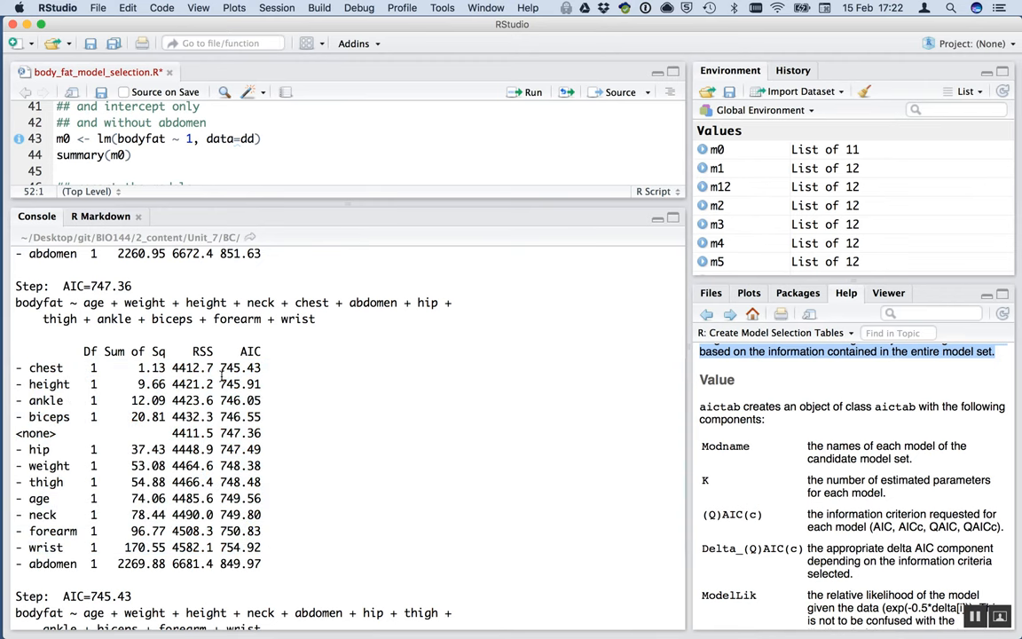
{"action": "scroll", "scroll_direction": "down", "scroll_amount": 3}
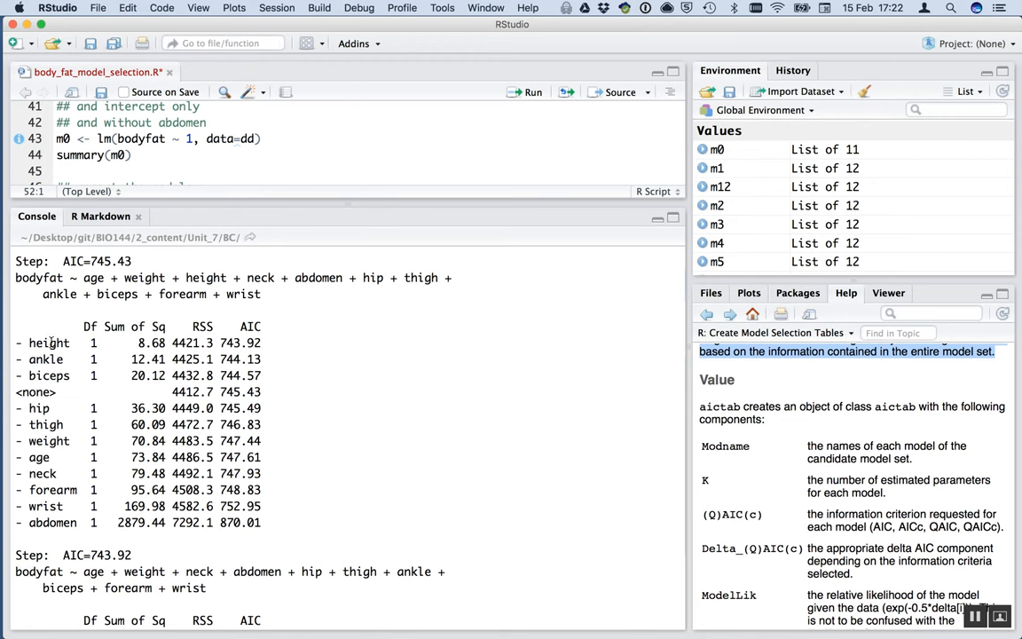
{"action": "double_click", "coordinate": [50, 343]}
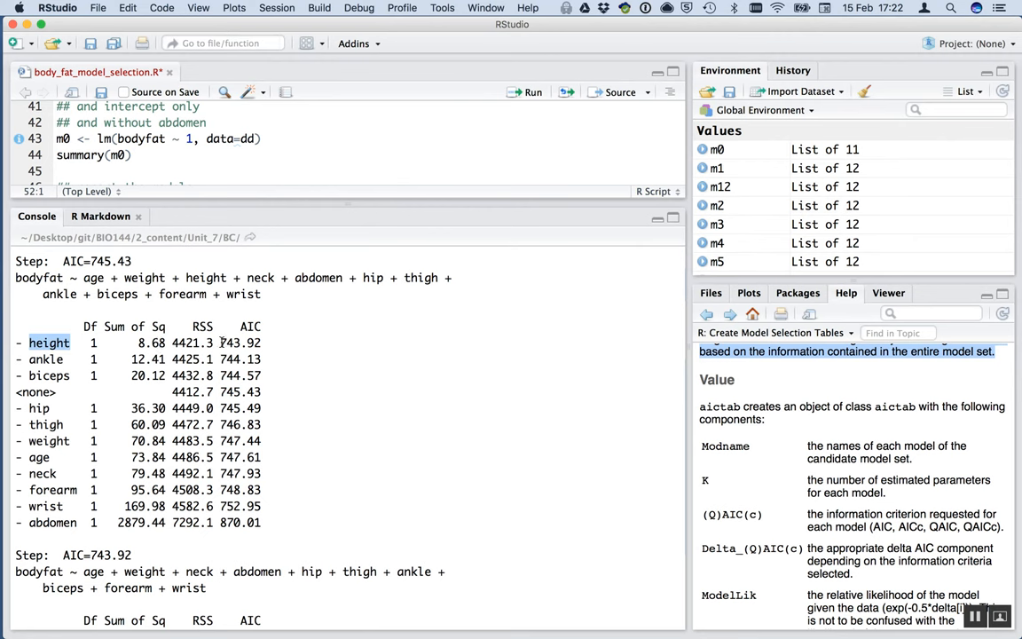
{"action": "mouse_move", "coordinate": [222, 344]}
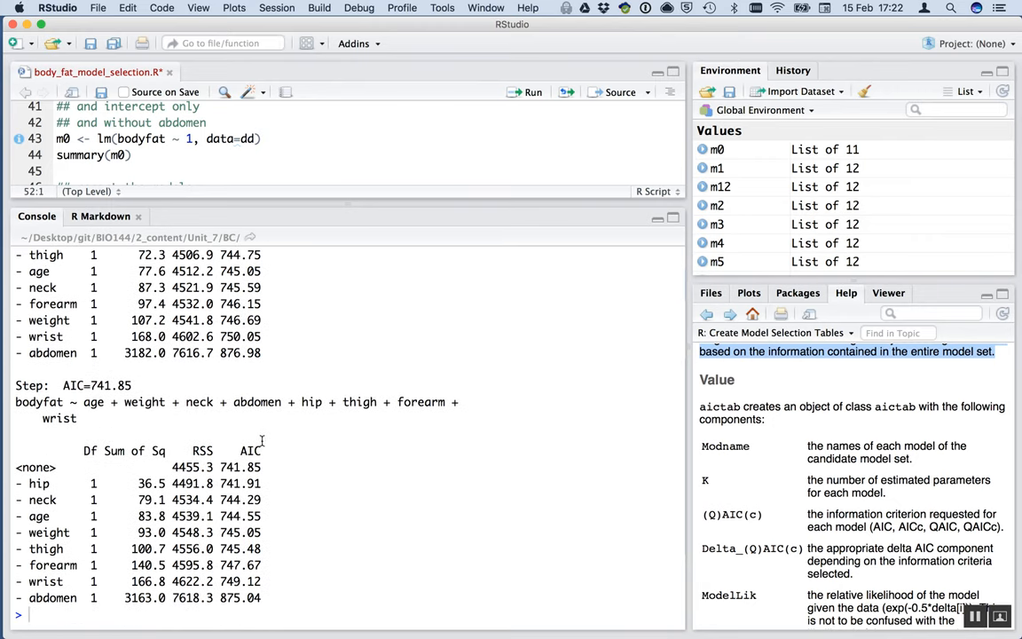
{"action": "mouse_move", "coordinate": [305, 462]}
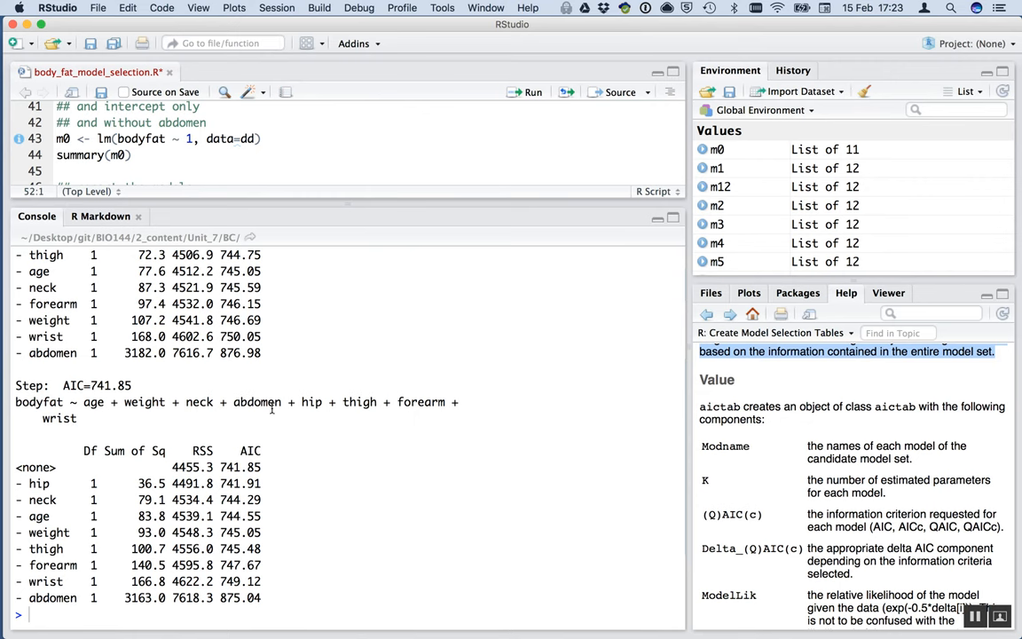
{"action": "scroll", "scroll_direction": "down", "scroll_amount": 3}
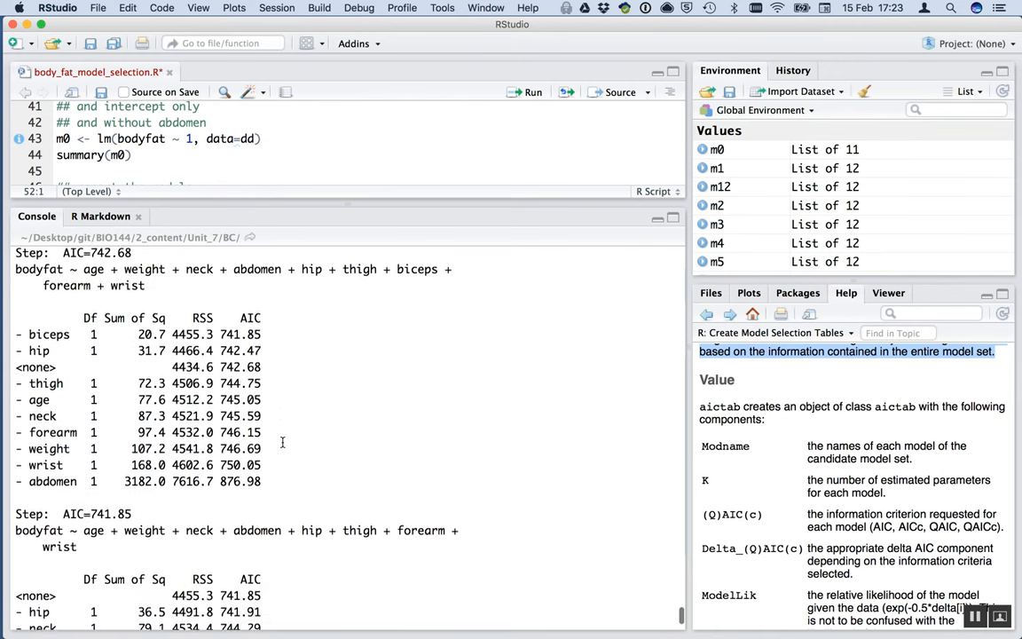
{"action": "scroll", "scroll_direction": "down", "scroll_amount": 3}
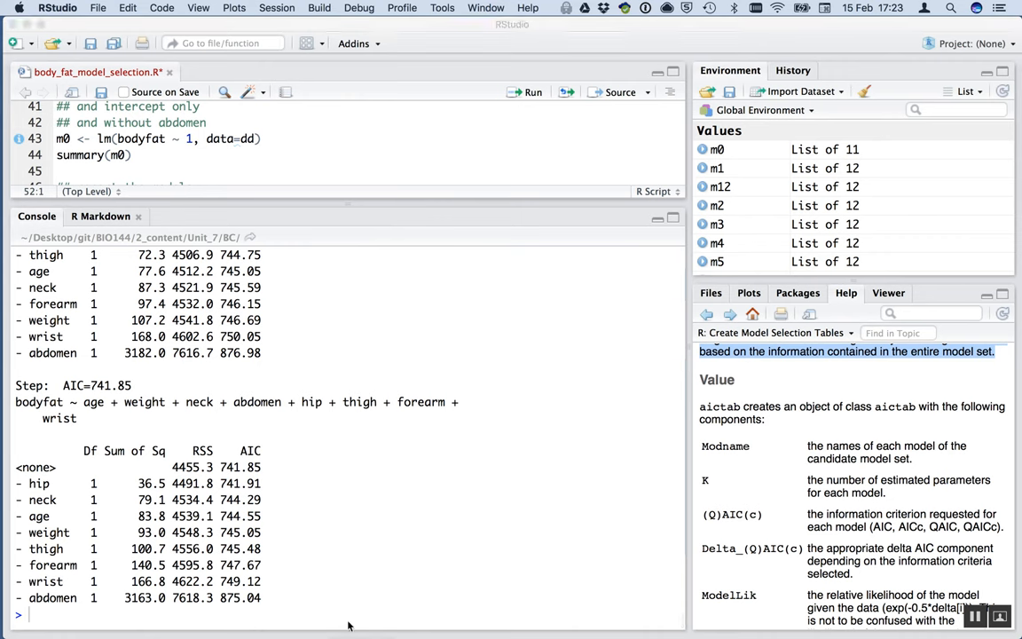
{"action": "mouse_move", "coordinate": [359, 516]}
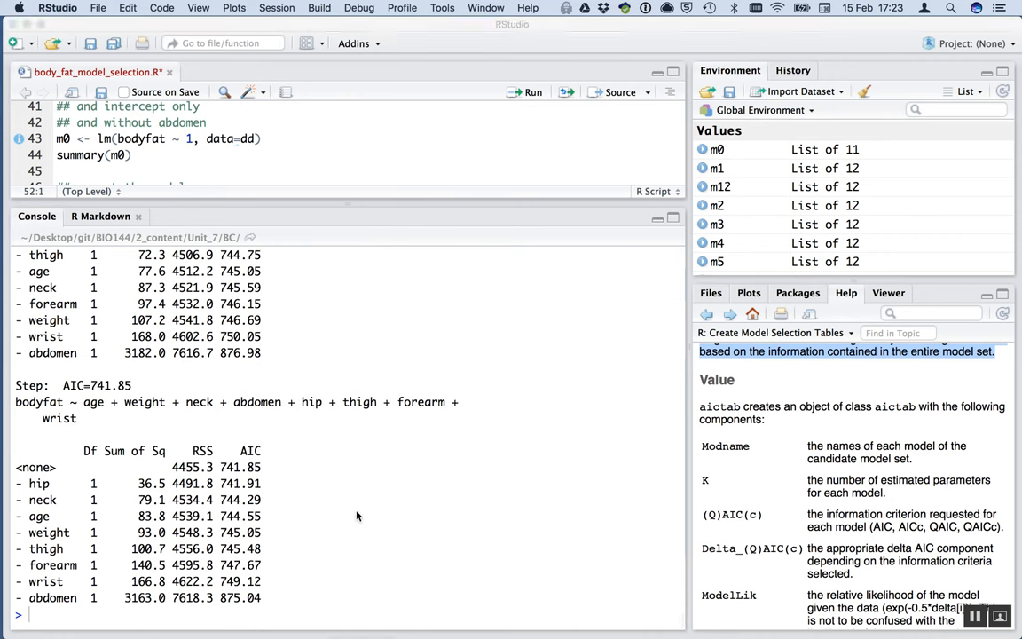
{"action": "mouse_move", "coordinate": [362, 459]}
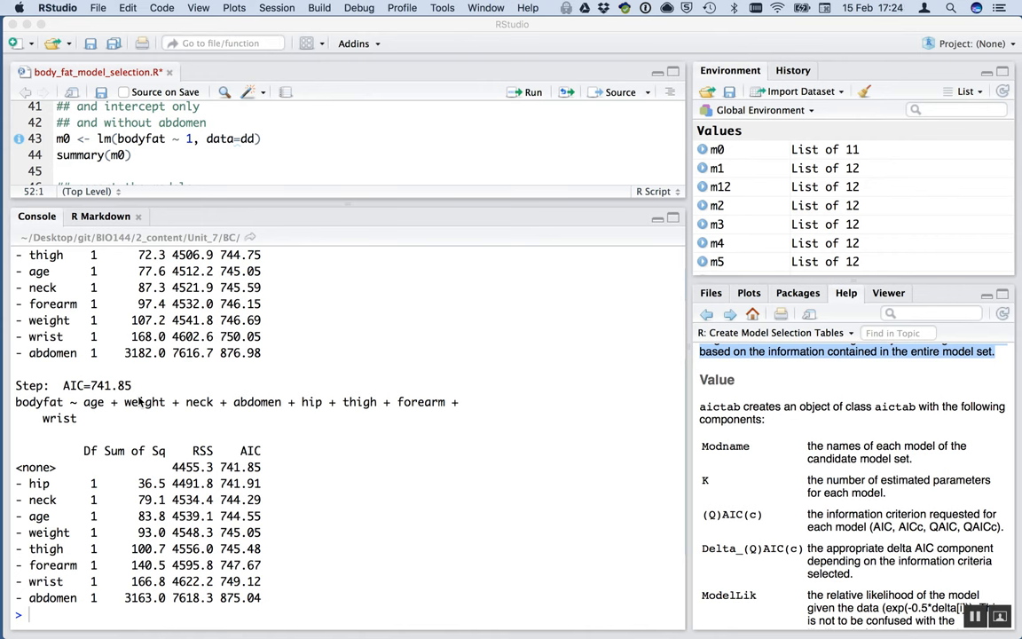
{"action": "mouse_move", "coordinate": [170, 401]}
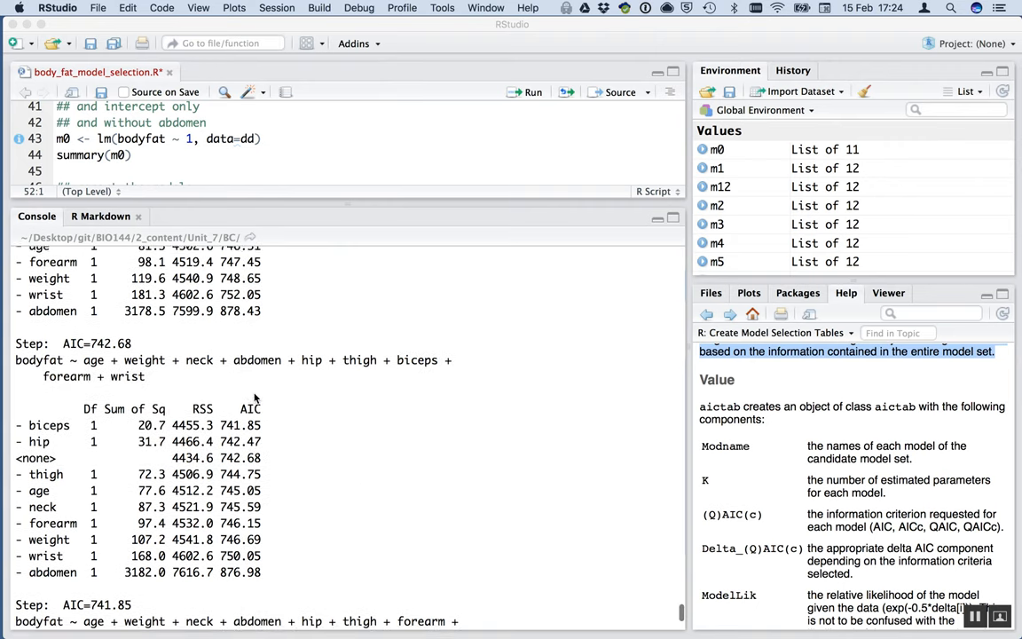
{"action": "scroll", "scroll_direction": "down", "scroll_amount": 3}
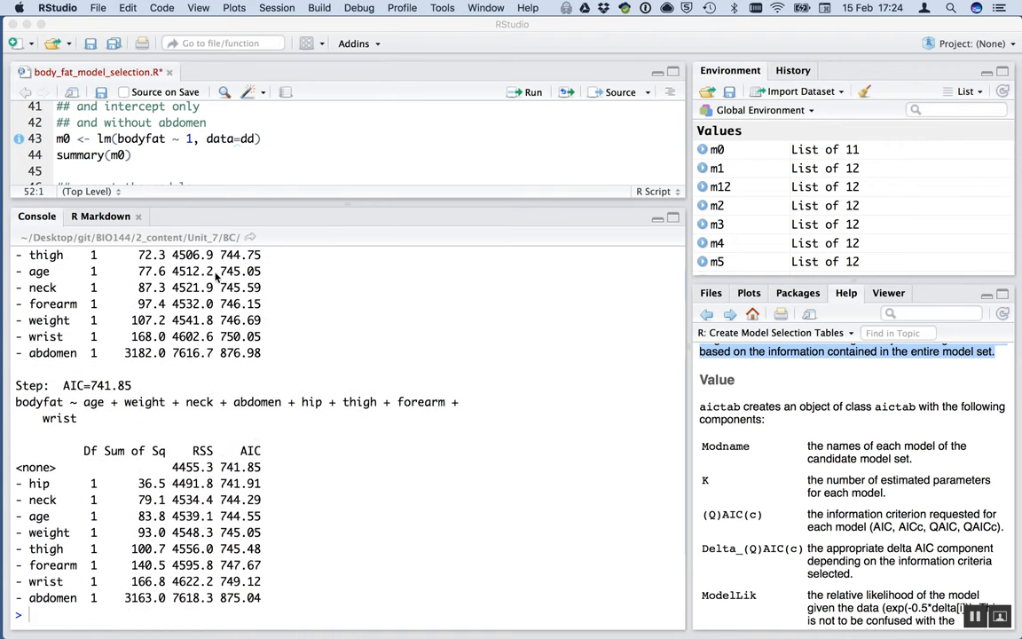
{"action": "mouse_move", "coordinate": [181, 291]}
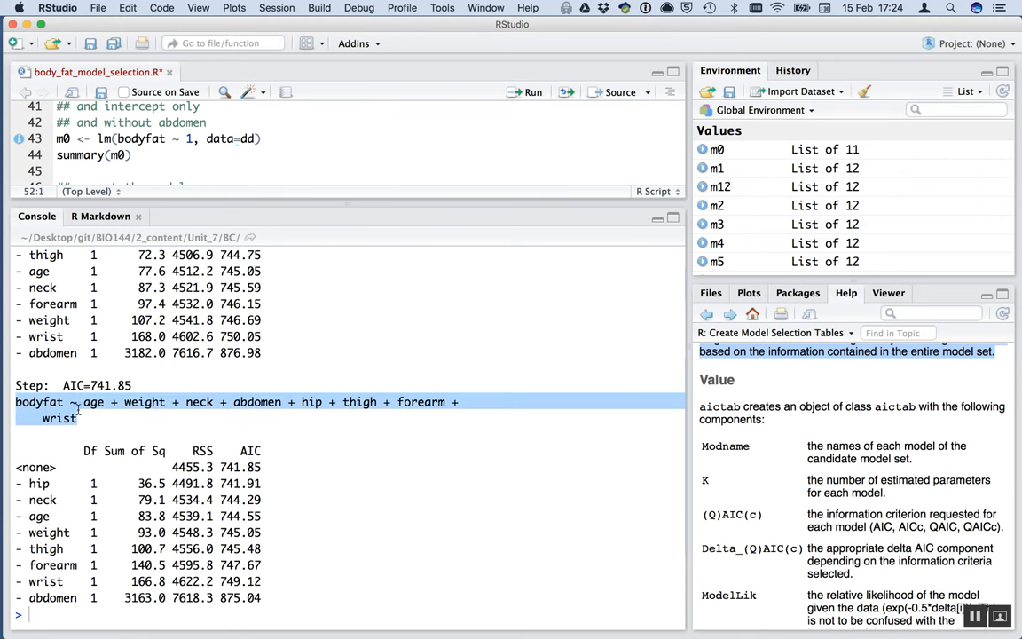
{"action": "mouse_move", "coordinate": [158, 410]}
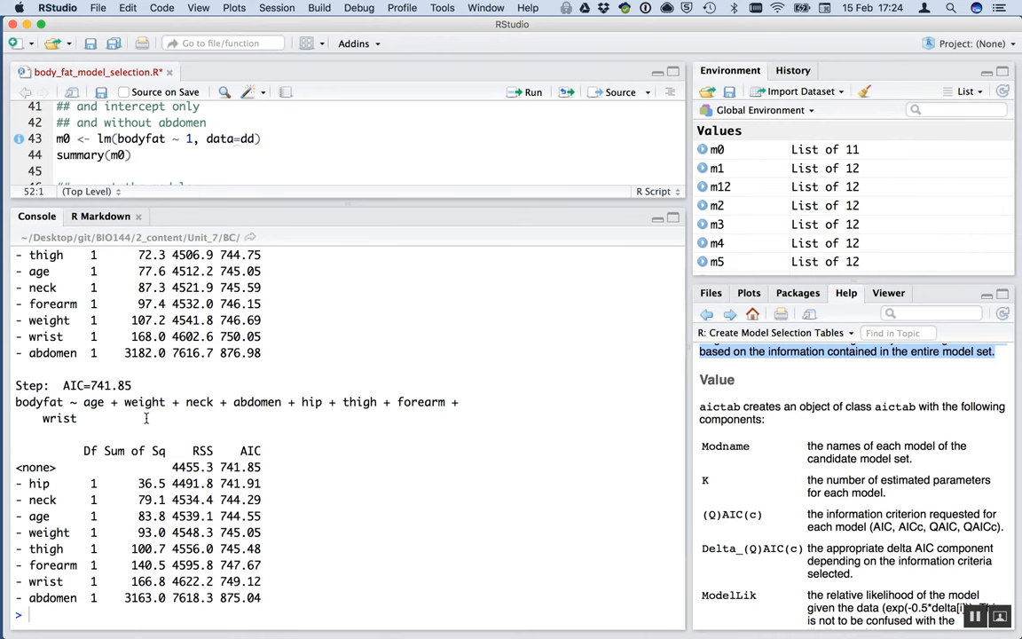
{"action": "mouse_move", "coordinate": [300, 447]}
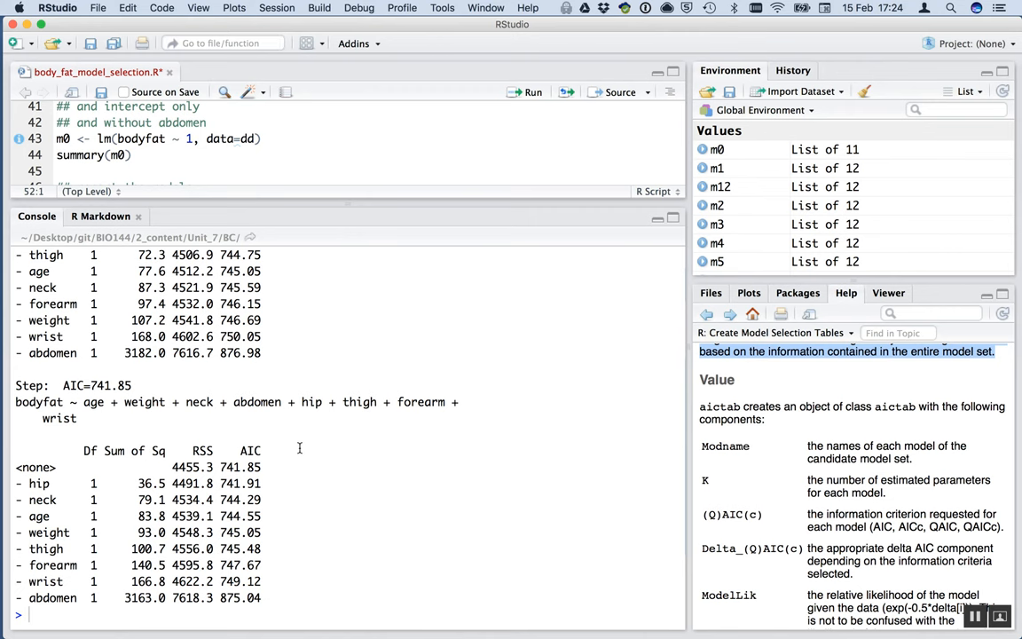
{"action": "mouse_move", "coordinate": [264, 369]}
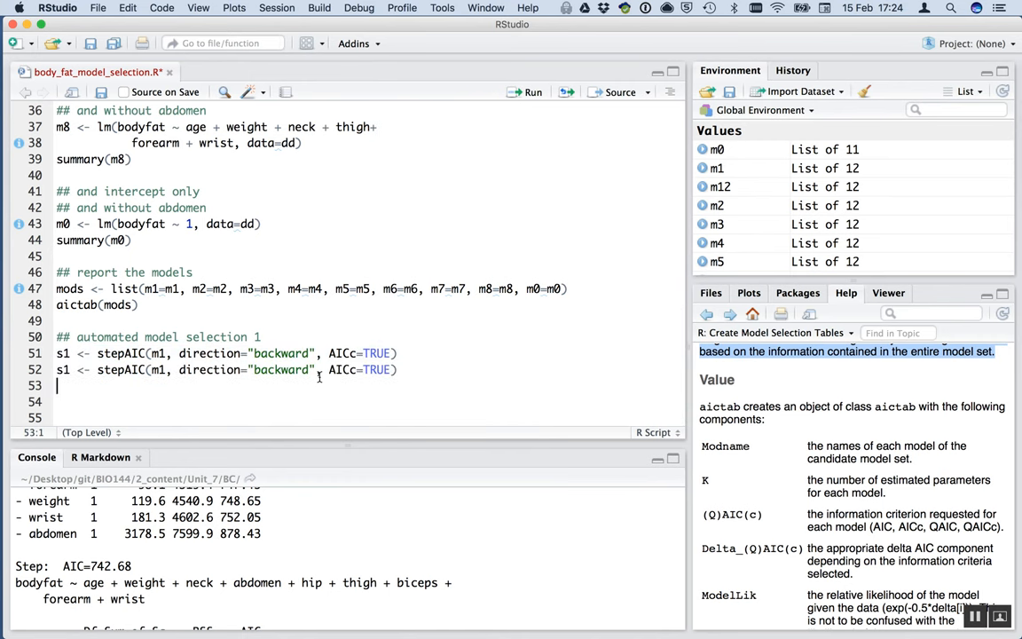
Write s2 as a forward stepAIC starting from m0 with AICc=TRUE
{"action": "type", "text": "2"}
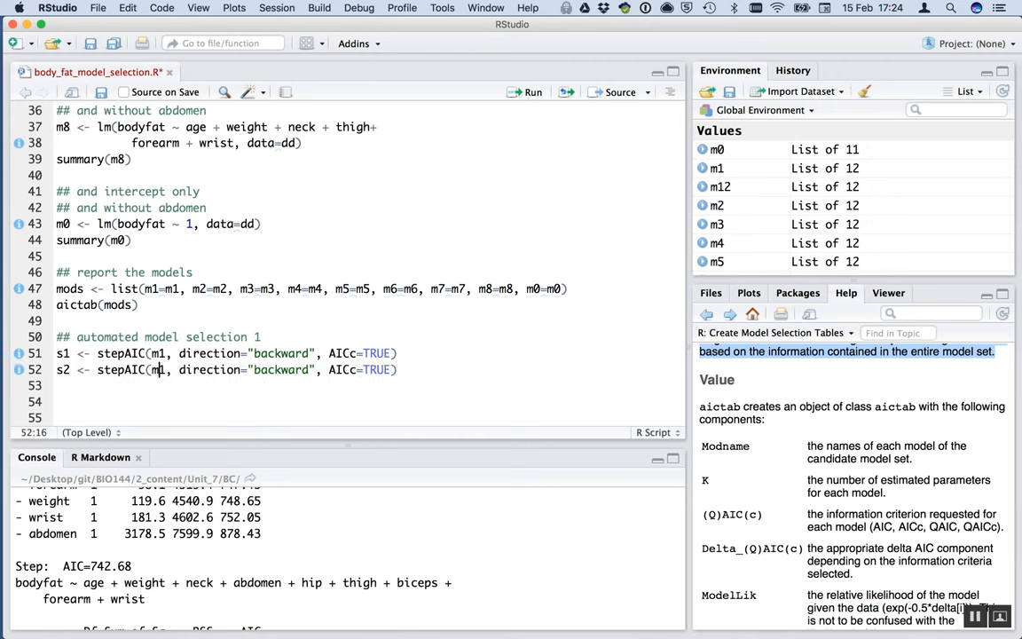
{"action": "type", "text": "0"}
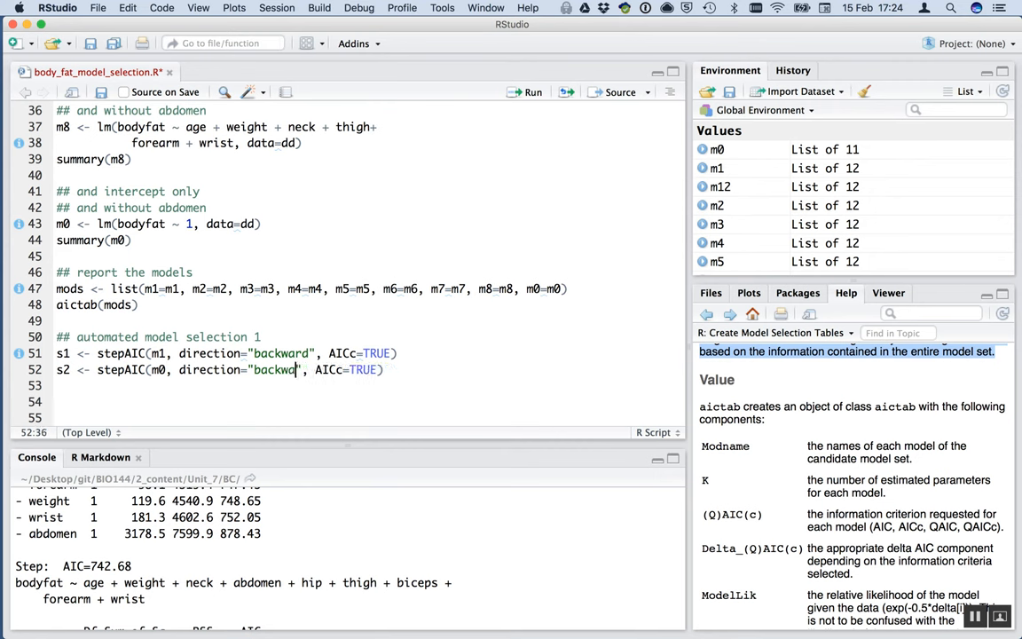
{"action": "type", "text": "forw"}
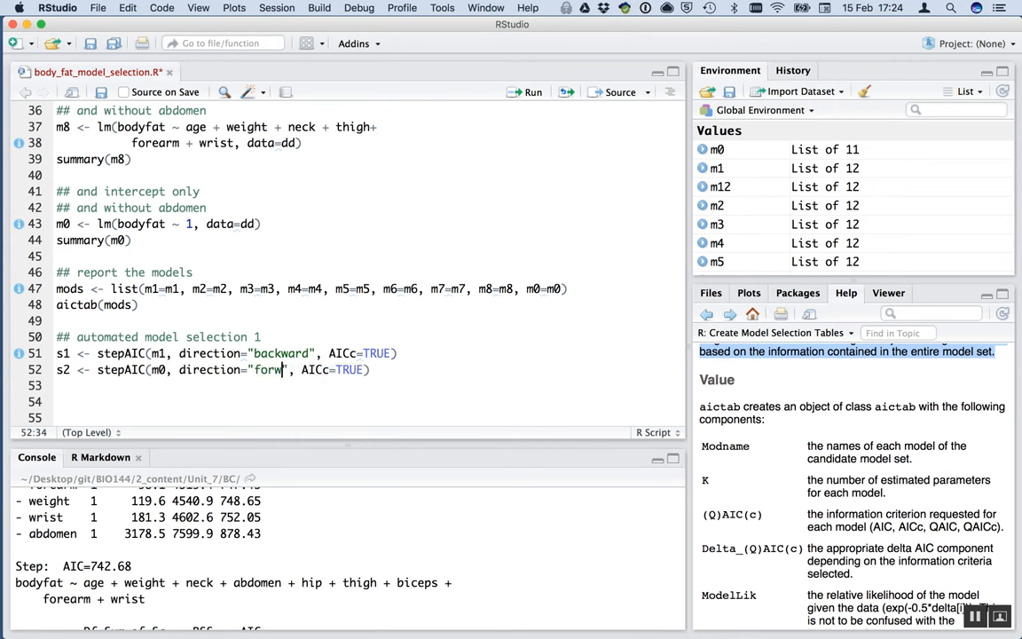
{"action": "type", "text": "ard"}
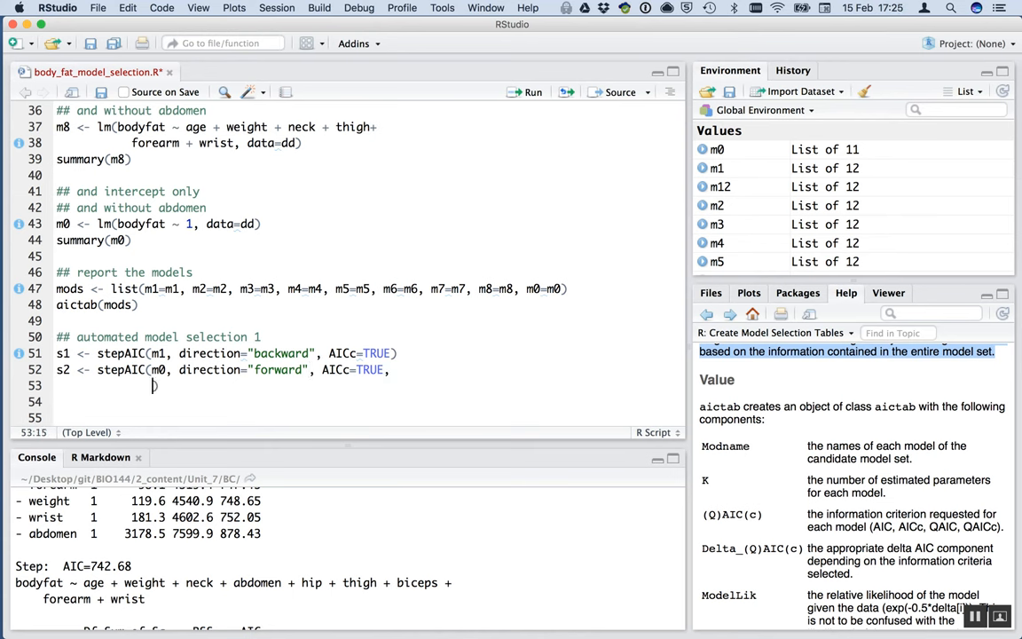
Add scope=list(lower=m0, upper=m1) to the s2 call
{"action": "type", "text": "scope"}
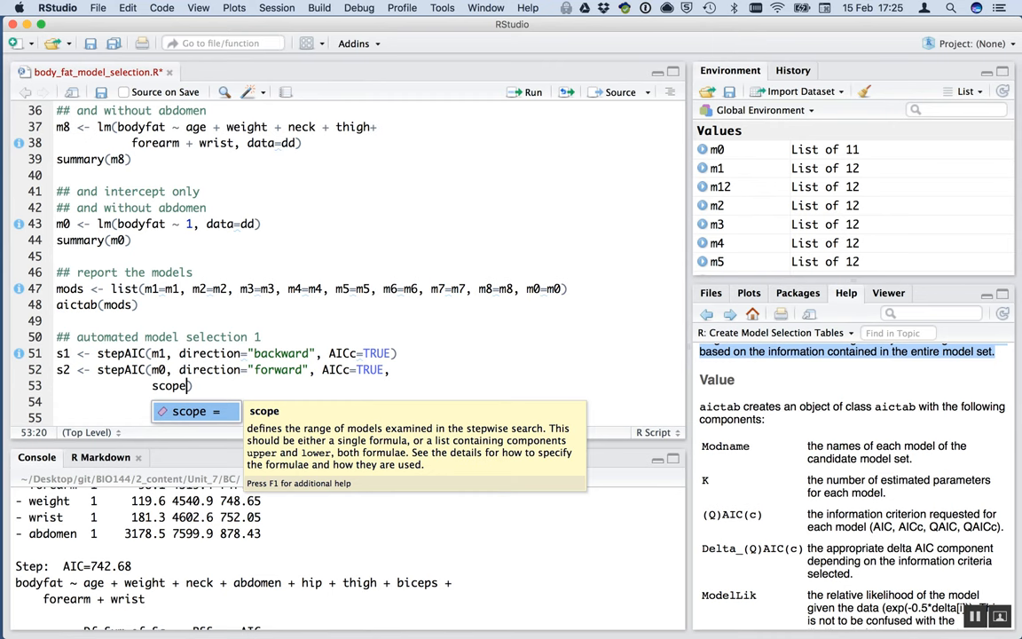
{"action": "type", "text": "=list"}
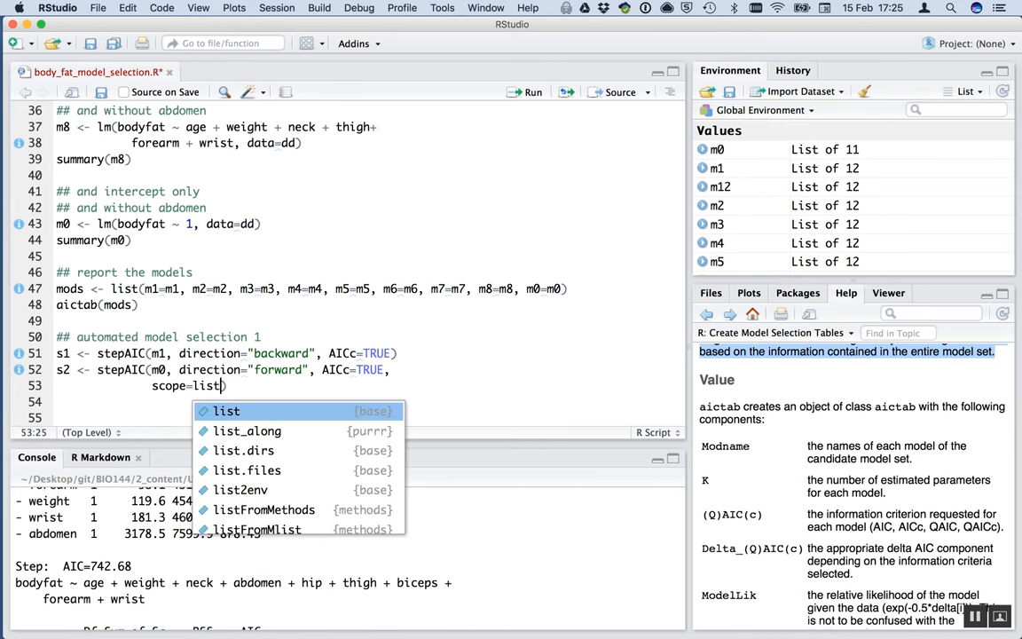
{"action": "type", "text": "("}
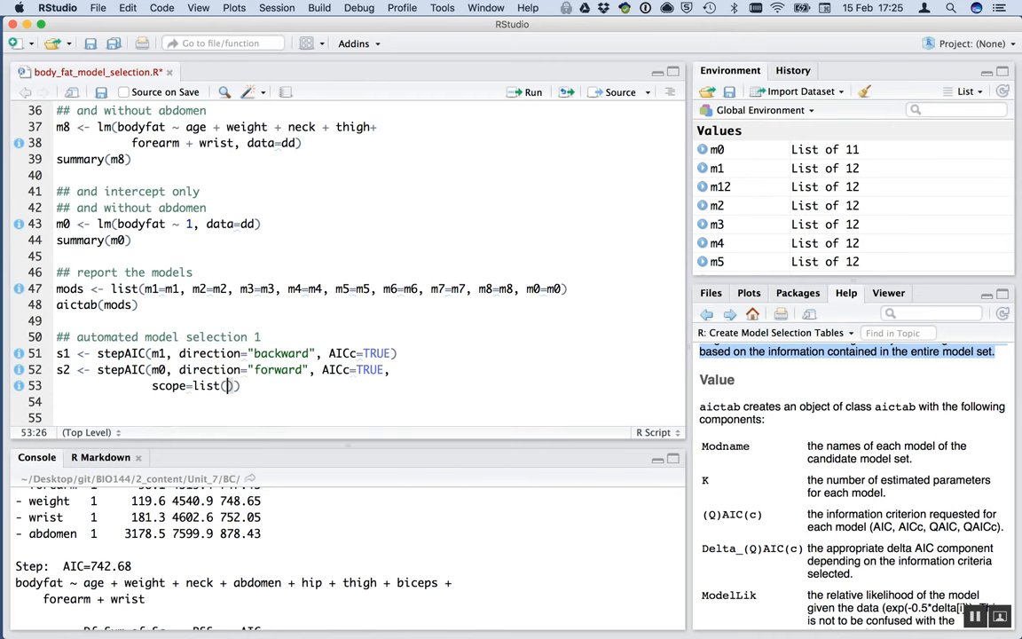
{"action": "type", "text": "lower"}
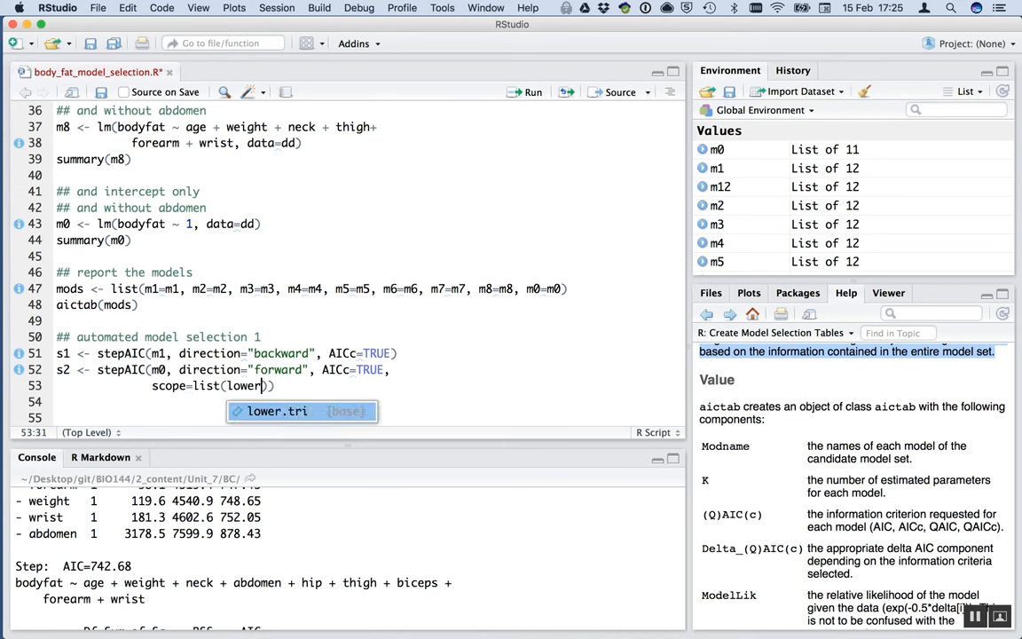
{"action": "type", "text": "m0,"}
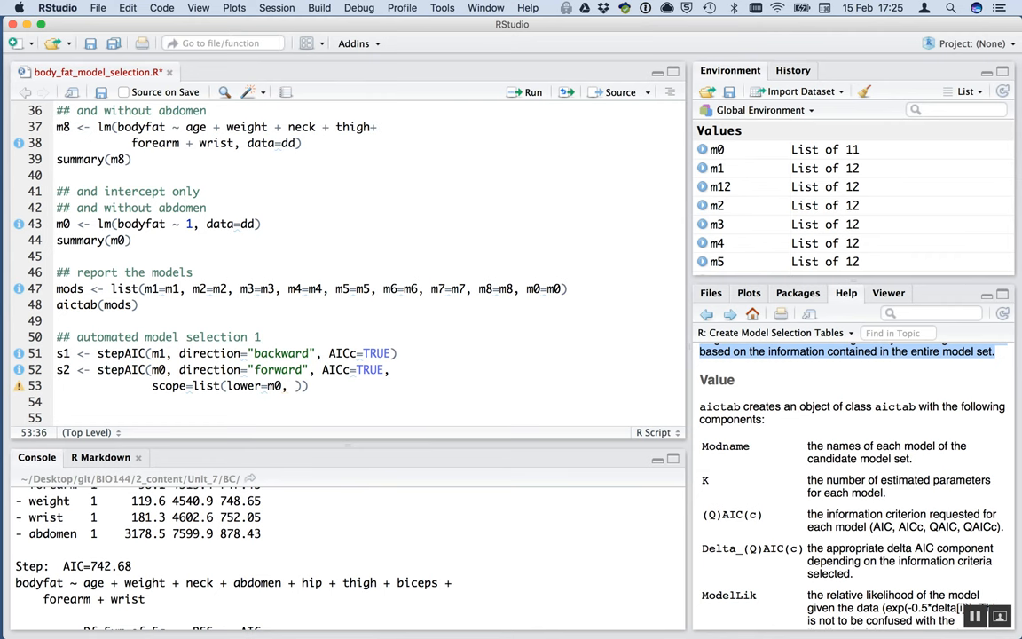
{"action": "type", "text": "upper="}
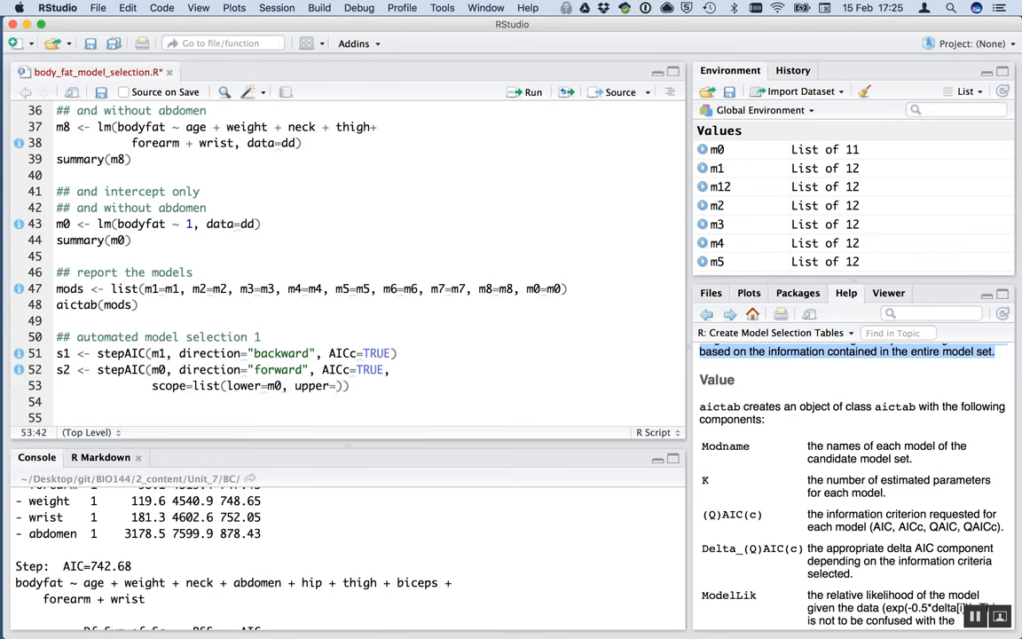
{"action": "type", "text": "1"}
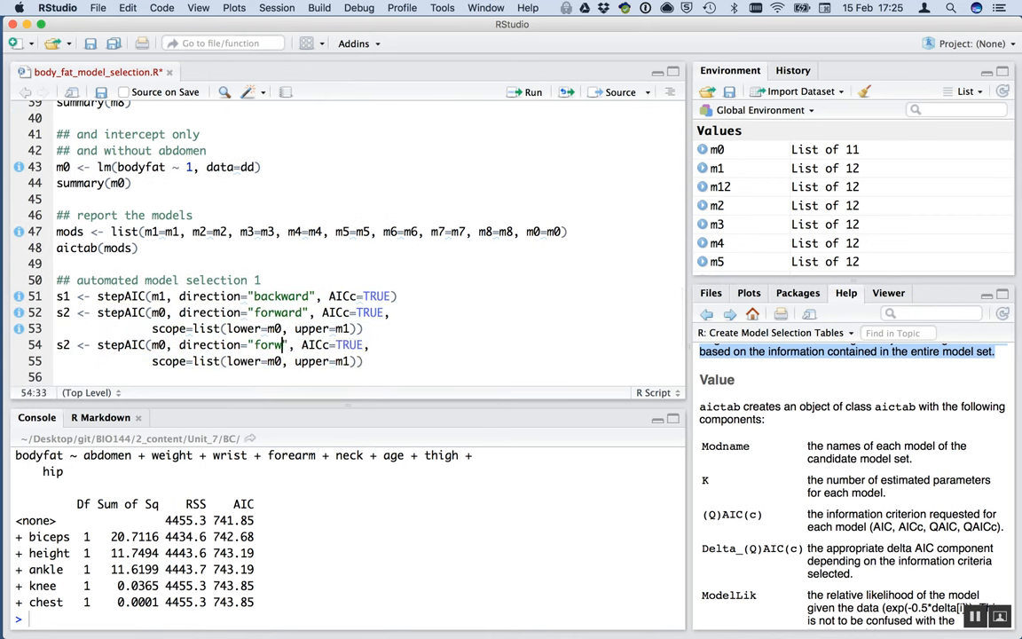
Turn the duplicated call into s3 with direction="both"
{"action": "type", "text": "both"}
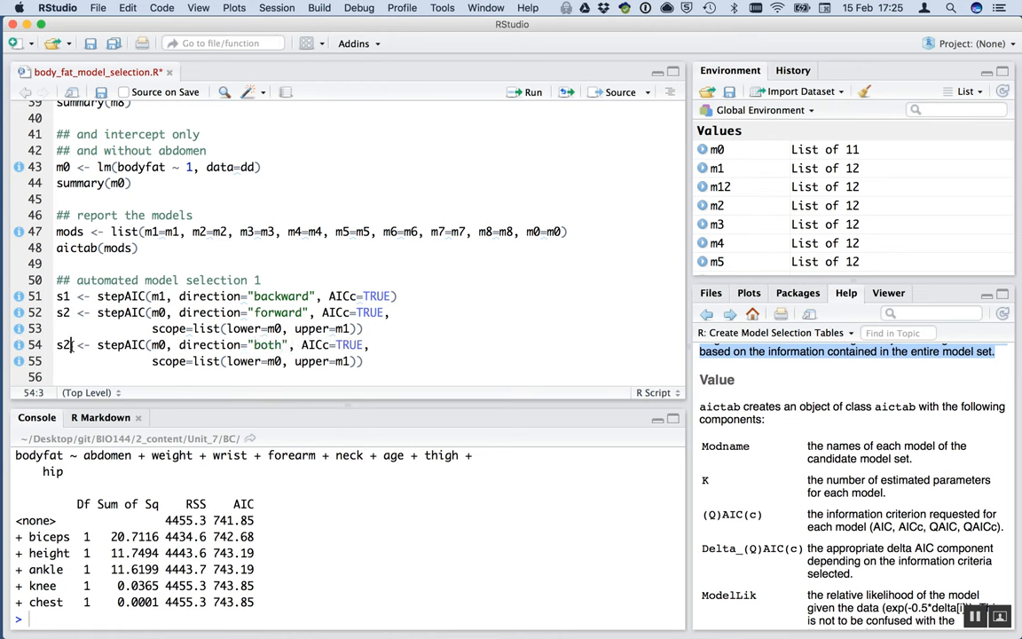
{"action": "type", "text": "3"}
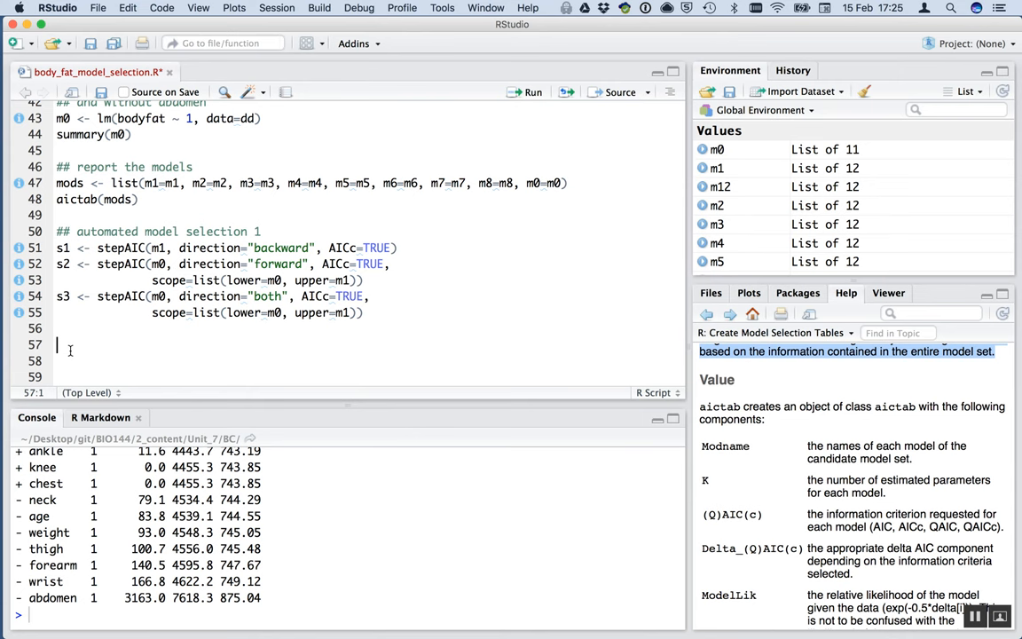
Write mods_s <- list(s1=s1, s2=s2, s3=s3)
{"action": "type", "text": "mods"}
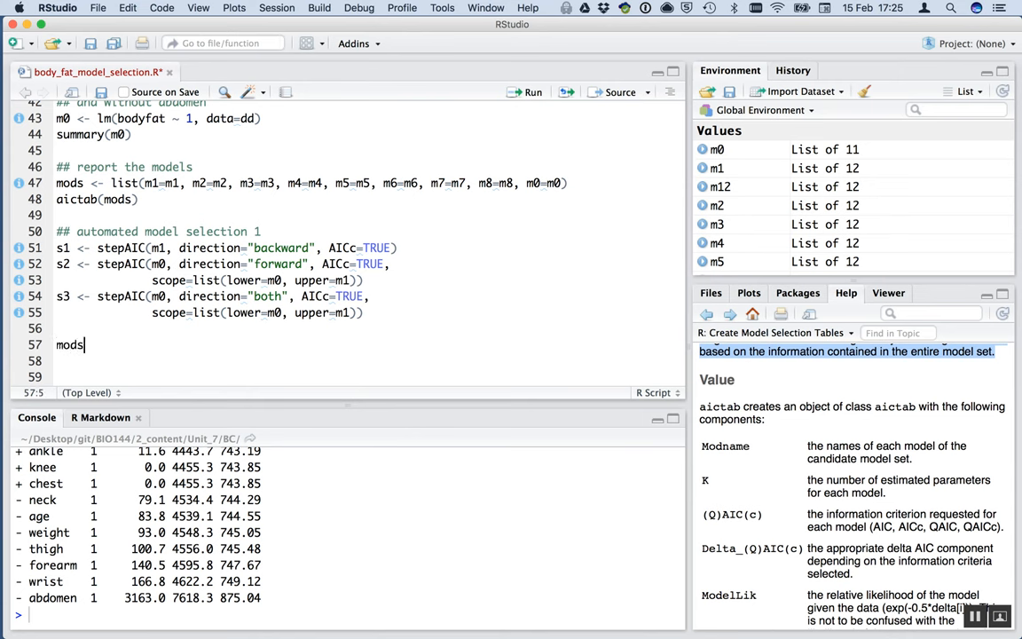
{"action": "type", "text": "_s"}
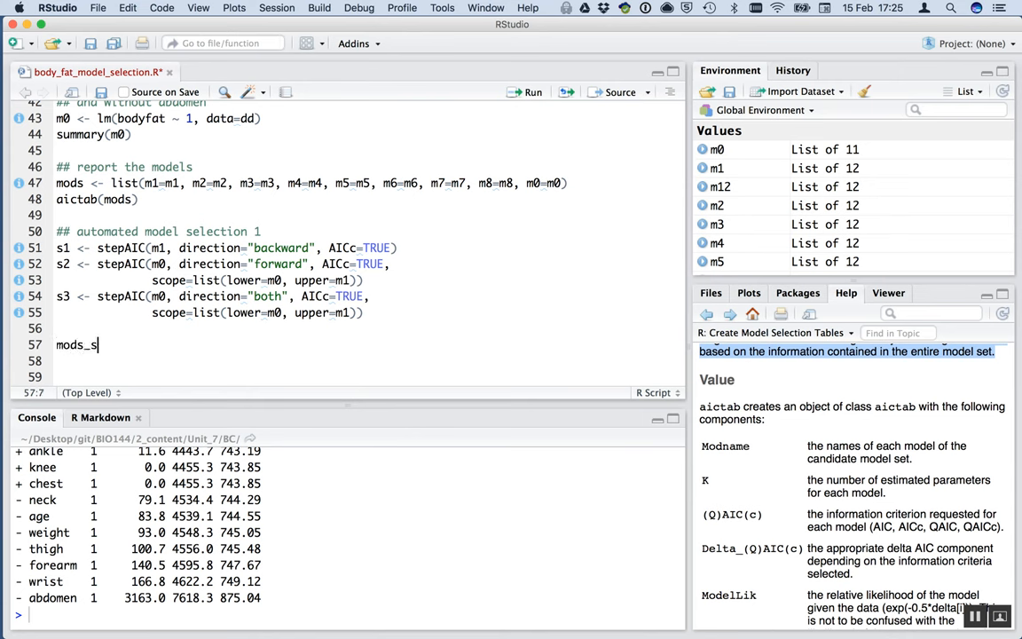
{"action": "type", "text": "<- l"}
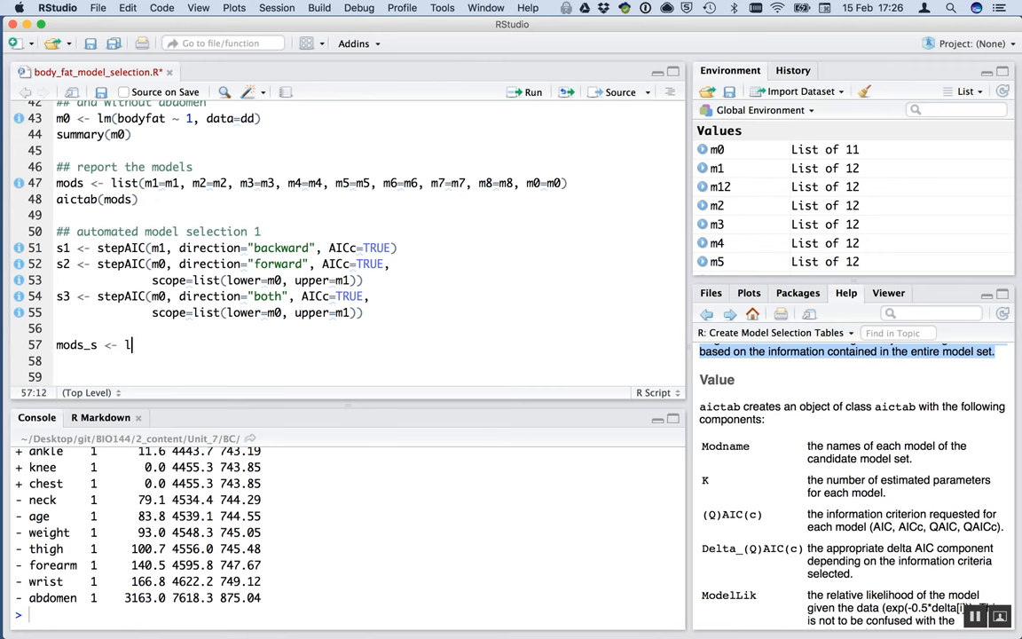
{"action": "type", "text": "ist(s1)"}
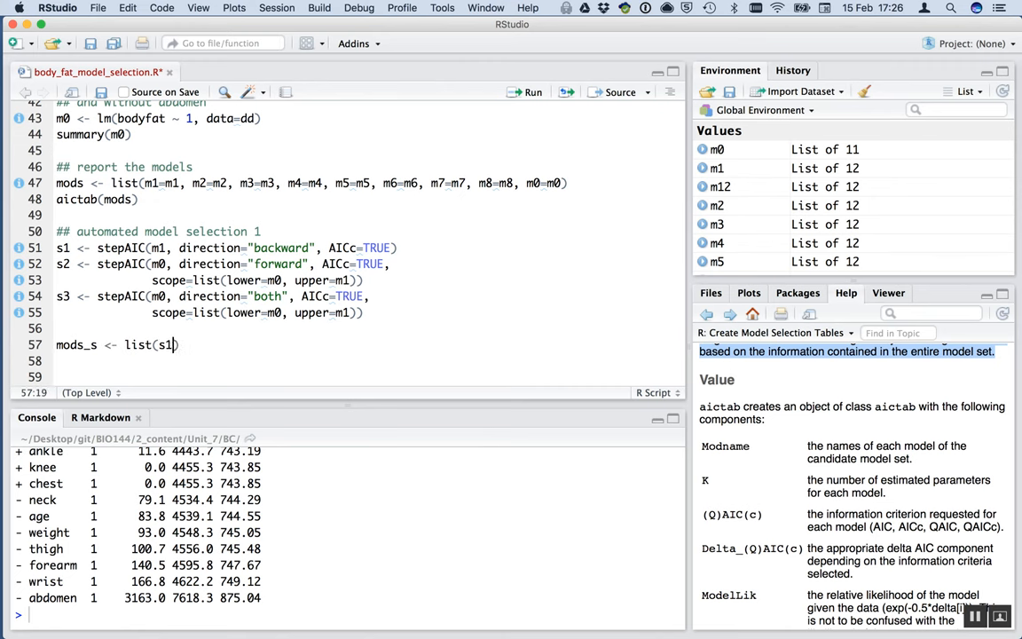
{"action": "type", "text": "="}
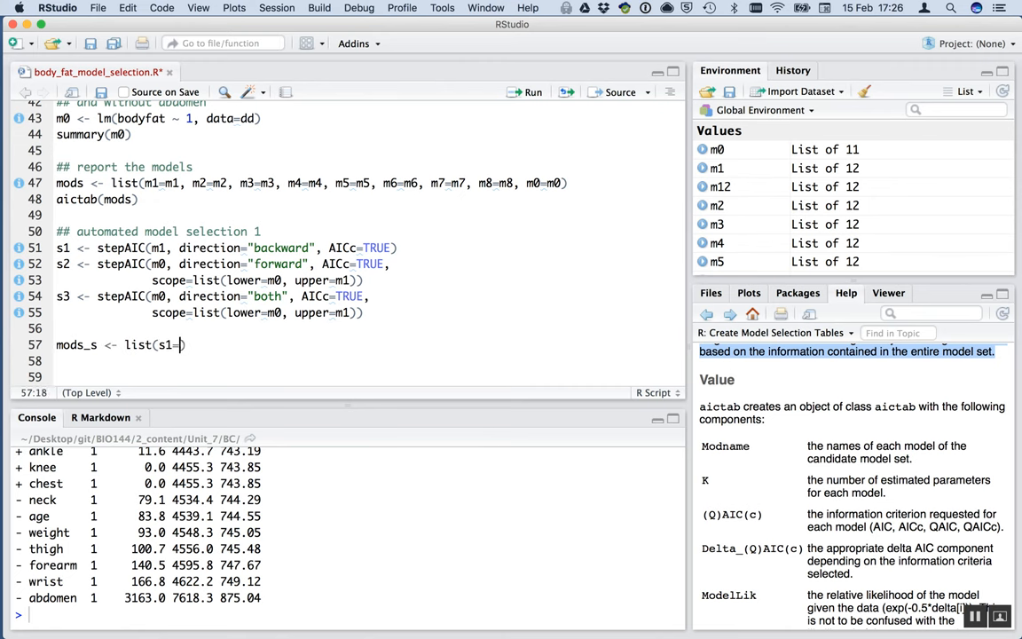
{"action": "type", "text": "s1"}
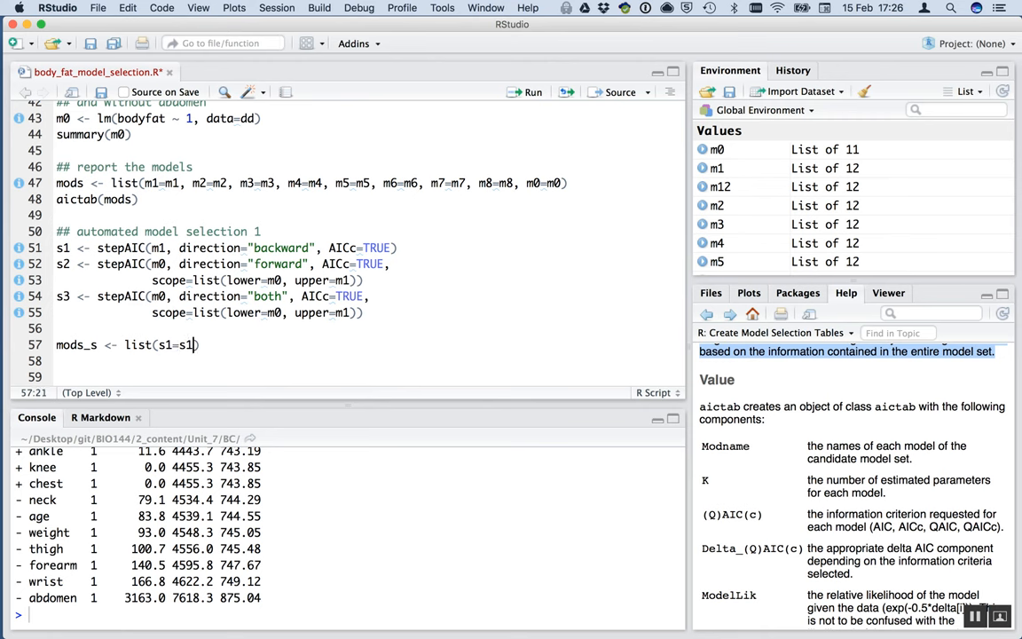
{"action": "type", "text": ", s2="}
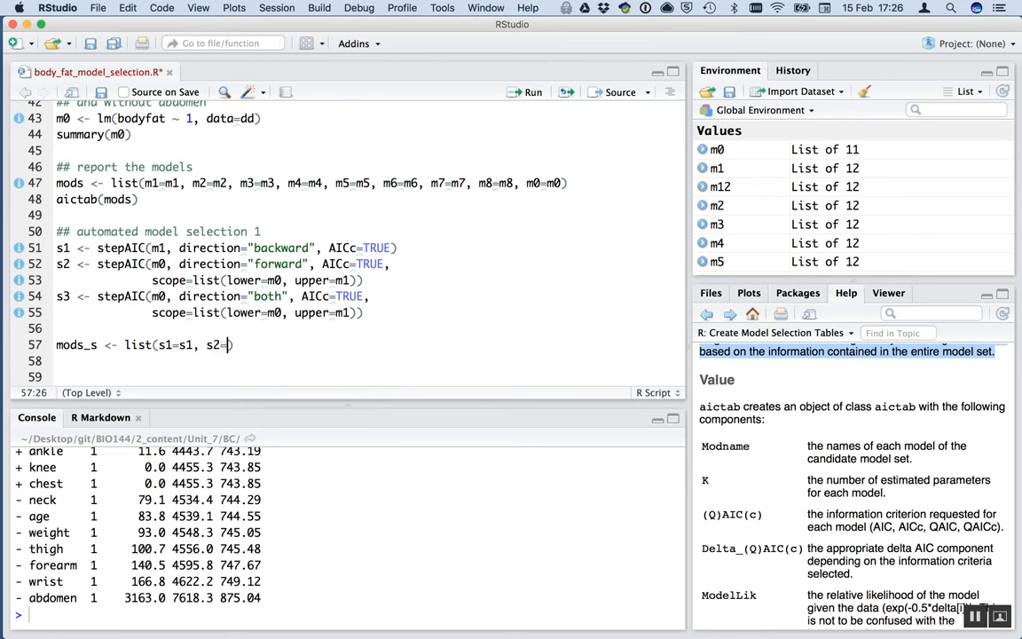
{"action": "type", "text": "s2, s3"}
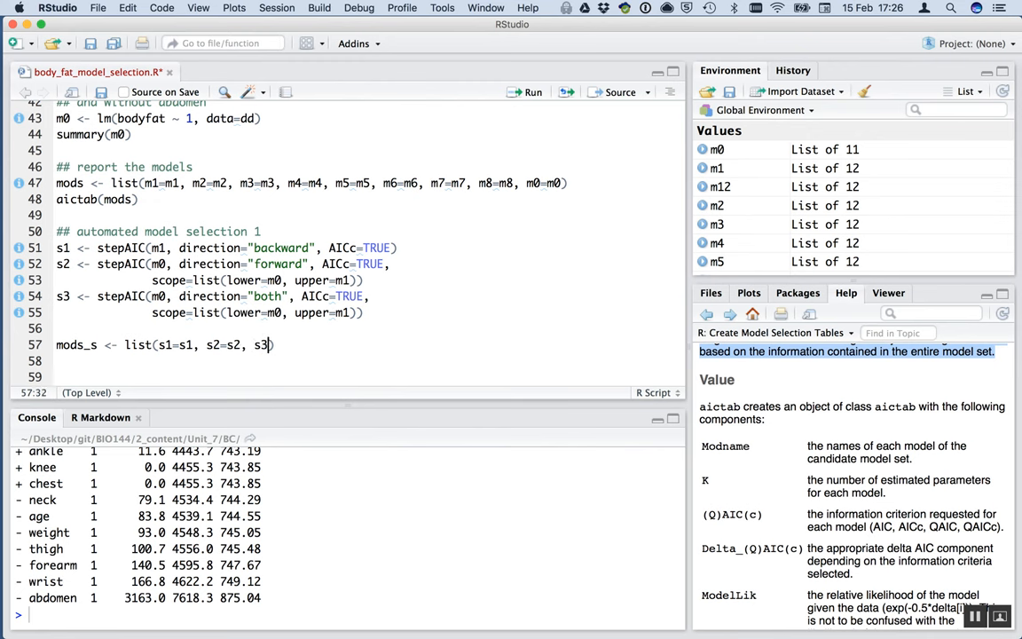
{"action": "type", "text": "=s3"}
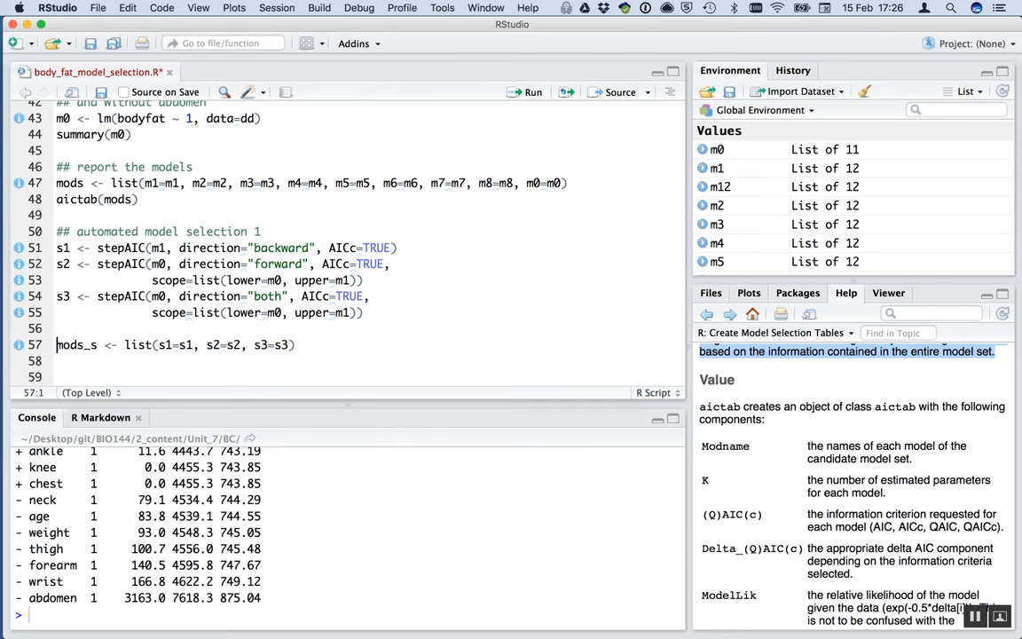
Add aictab(mods_s) and run both lines to show the AICc comparison table
{"action": "type", "text": "aictab("}
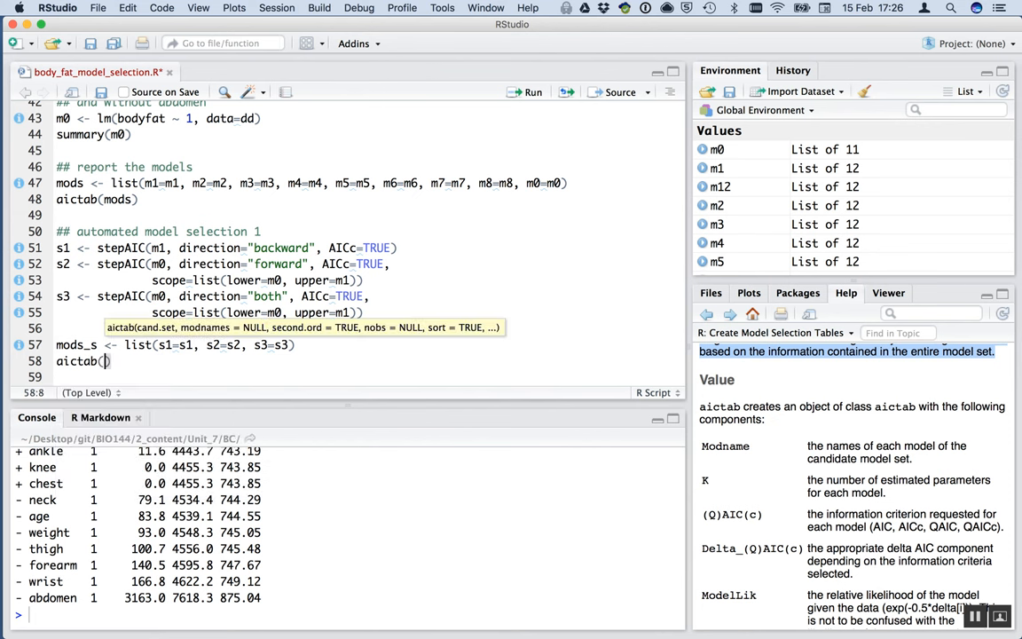
{"action": "type", "text": "mods_s"}
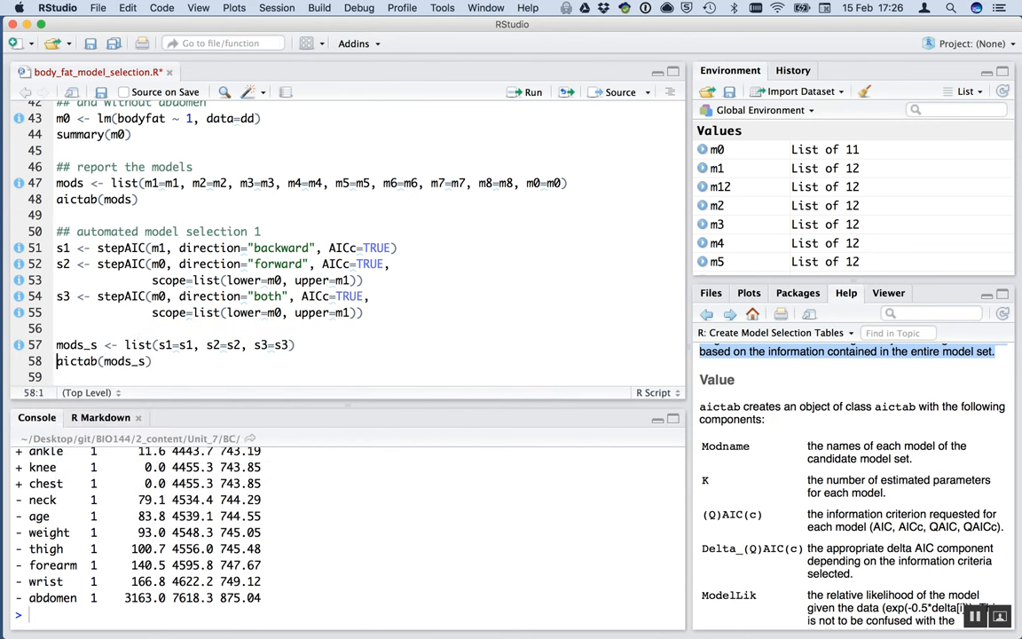
{"action": "left_click", "coordinate": [151, 362]}
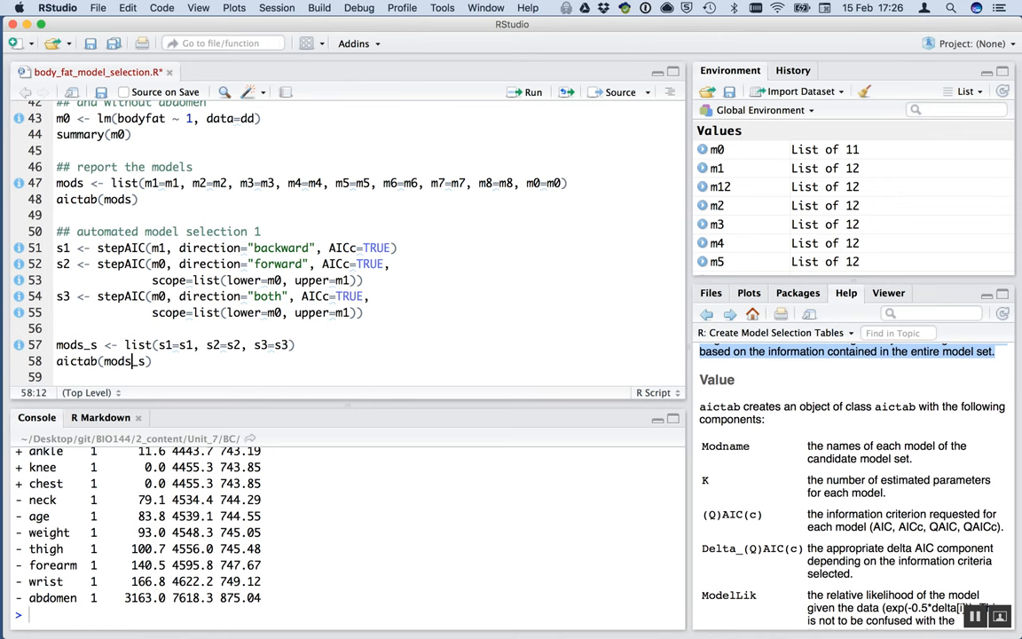
{"action": "key", "text": "enter"}
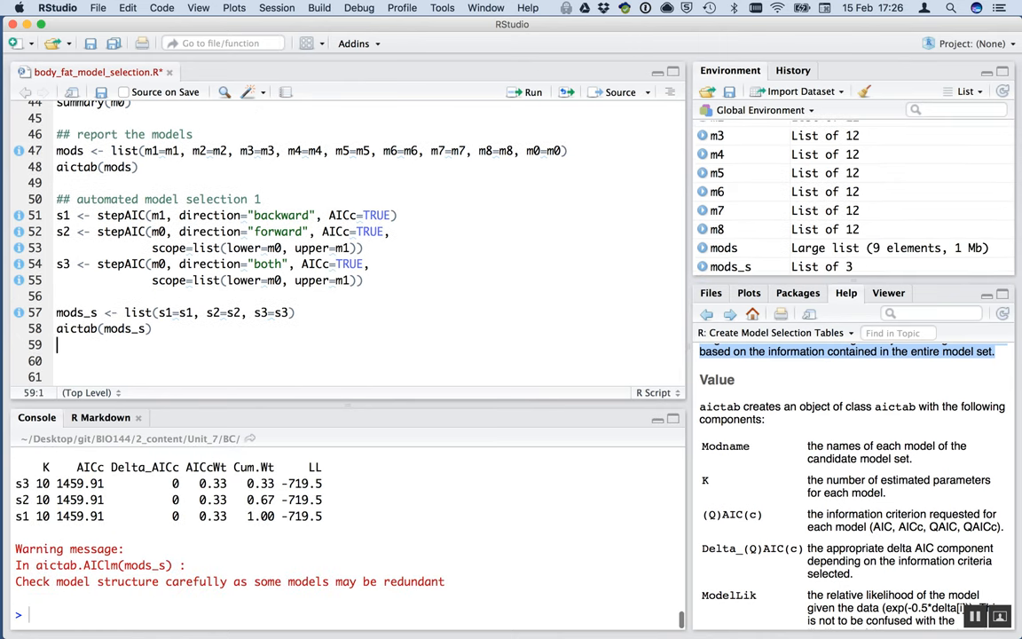